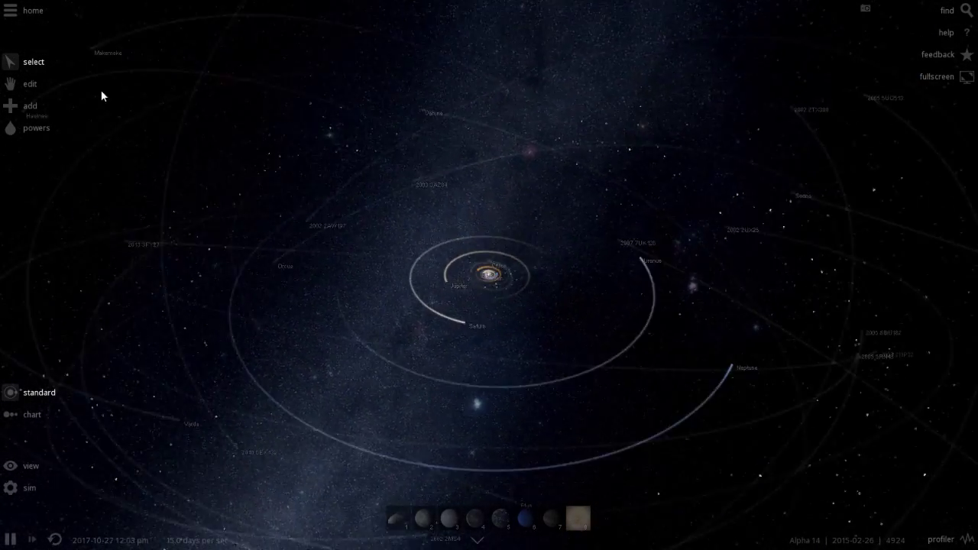
Step: Load the Procyon system simulation from the Home menu's Open tab
click(32, 10)
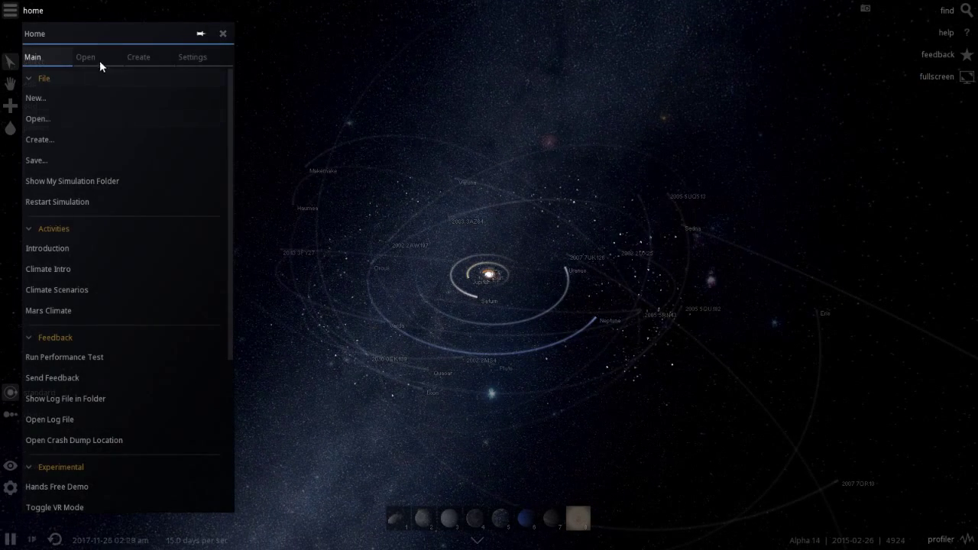
click(85, 56)
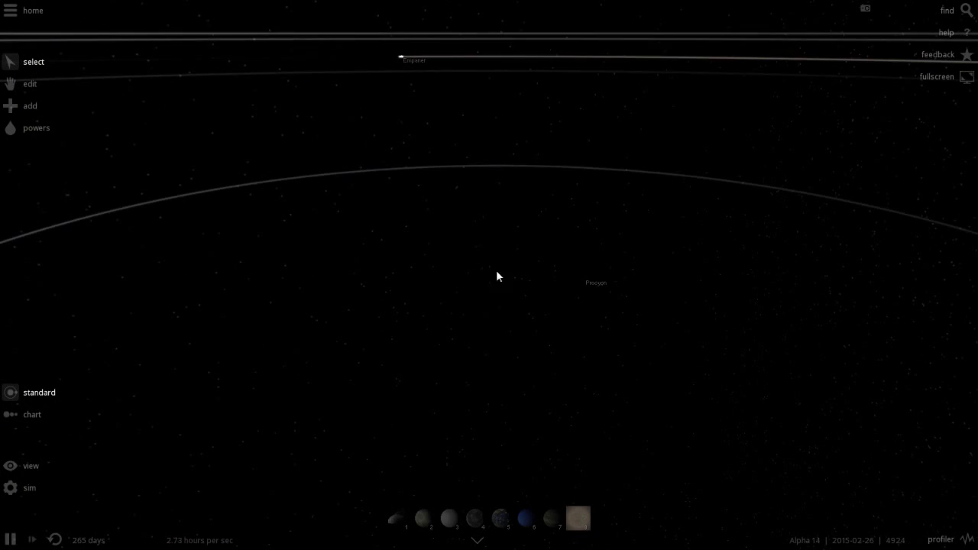
Step: Set the Ambience backdrop to the textured 'milkyway bright' image
click(10, 11)
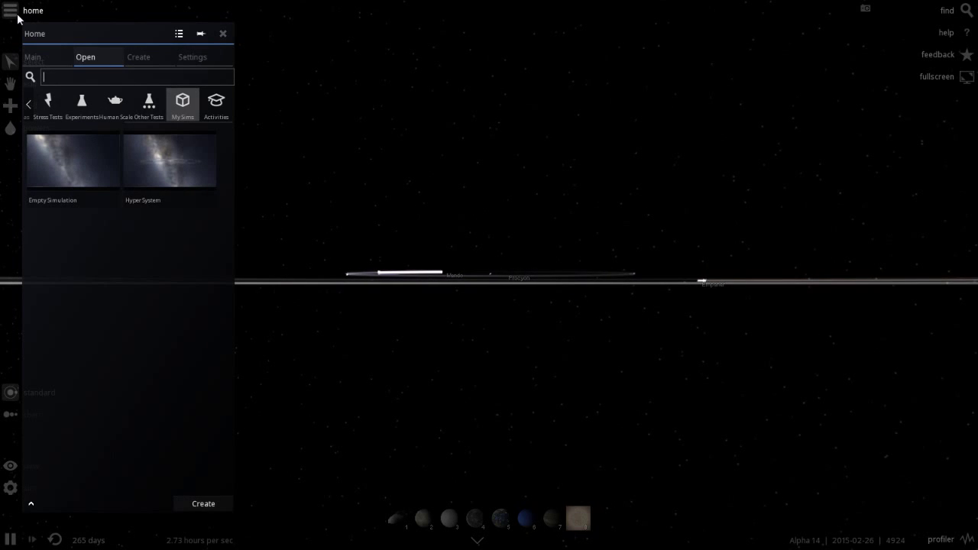
click(192, 56)
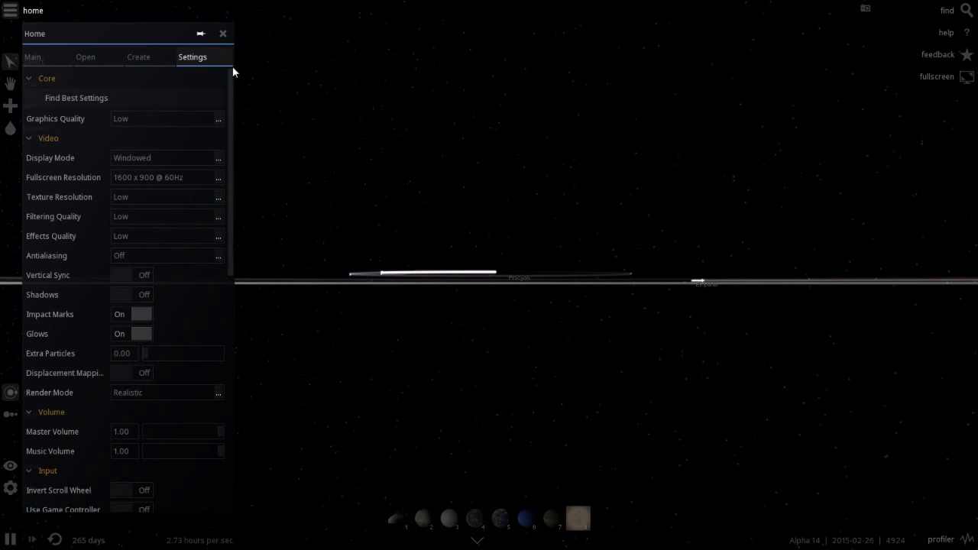
click(223, 33)
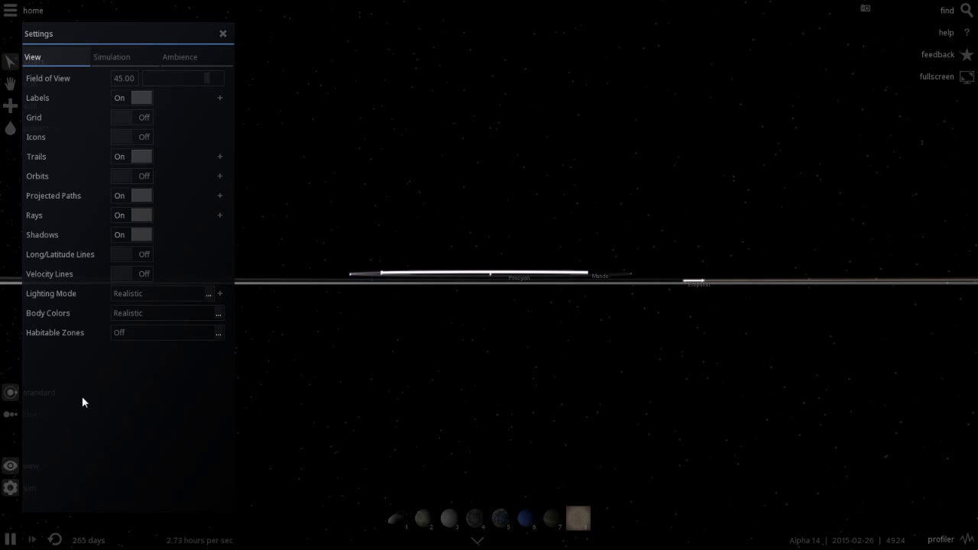
click(180, 56)
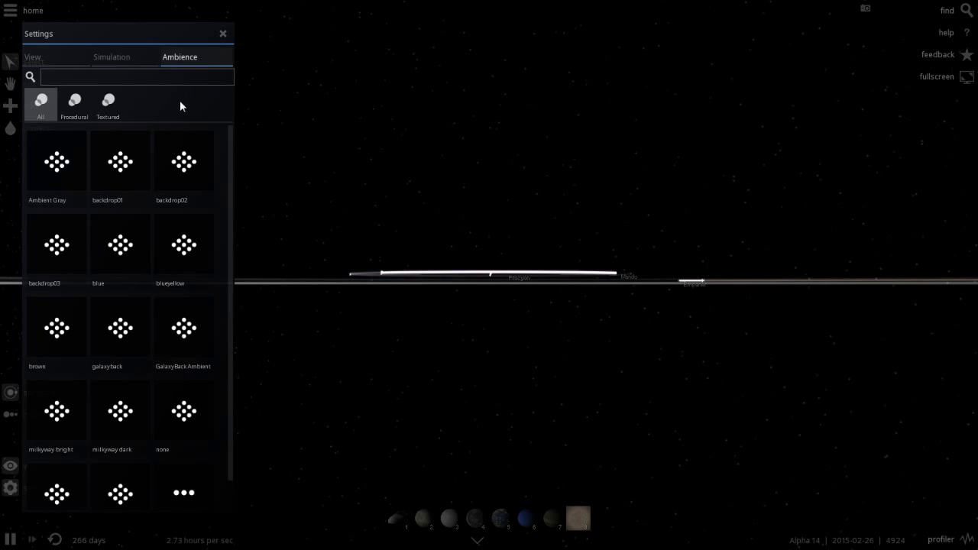
click(108, 103)
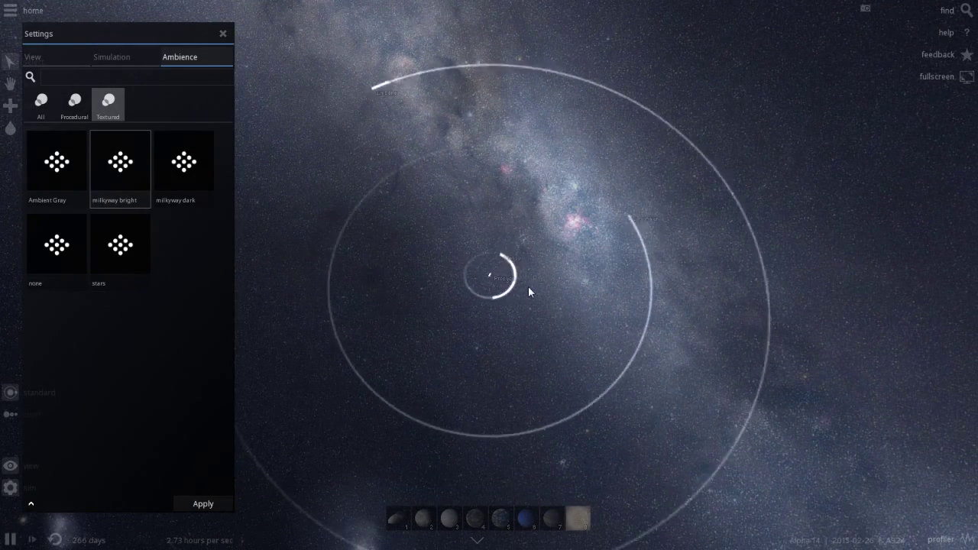
click(223, 34)
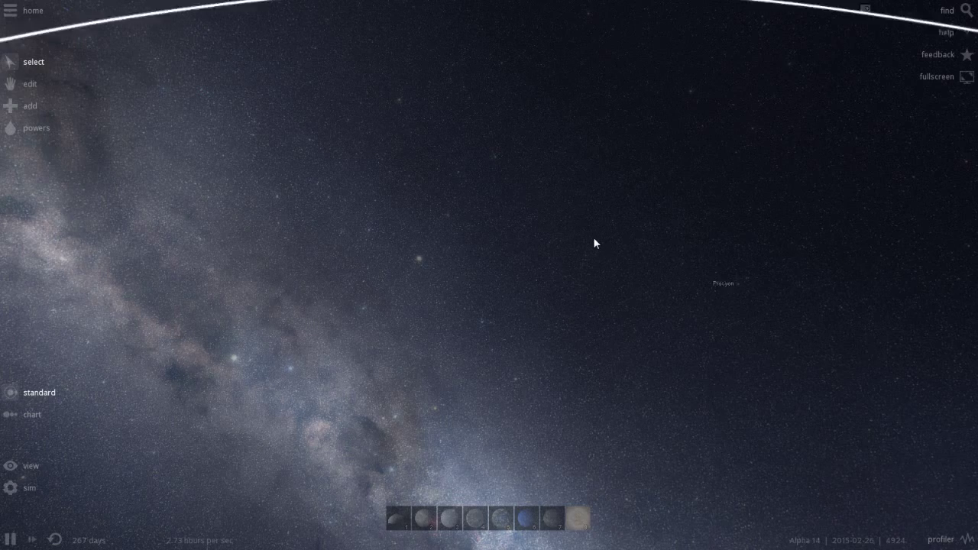
click(723, 284)
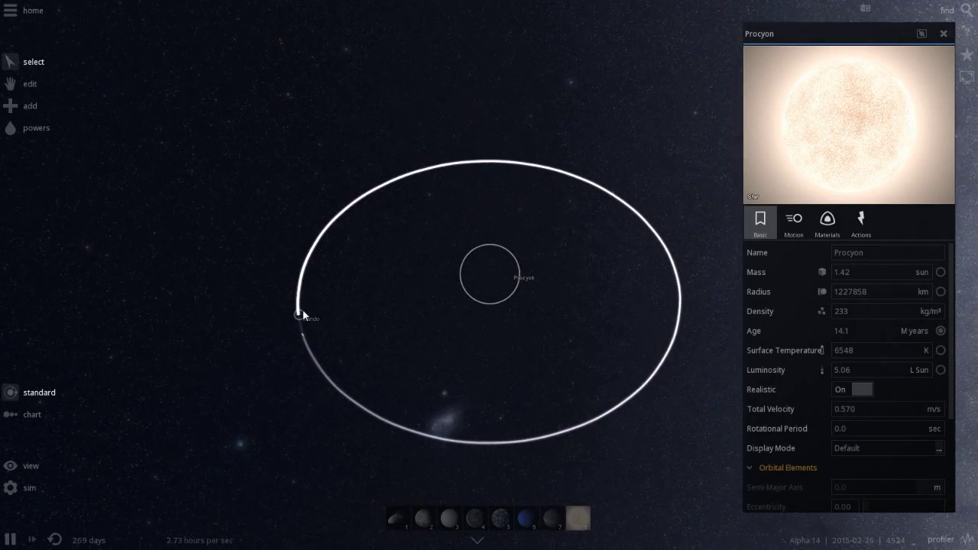
click(298, 315)
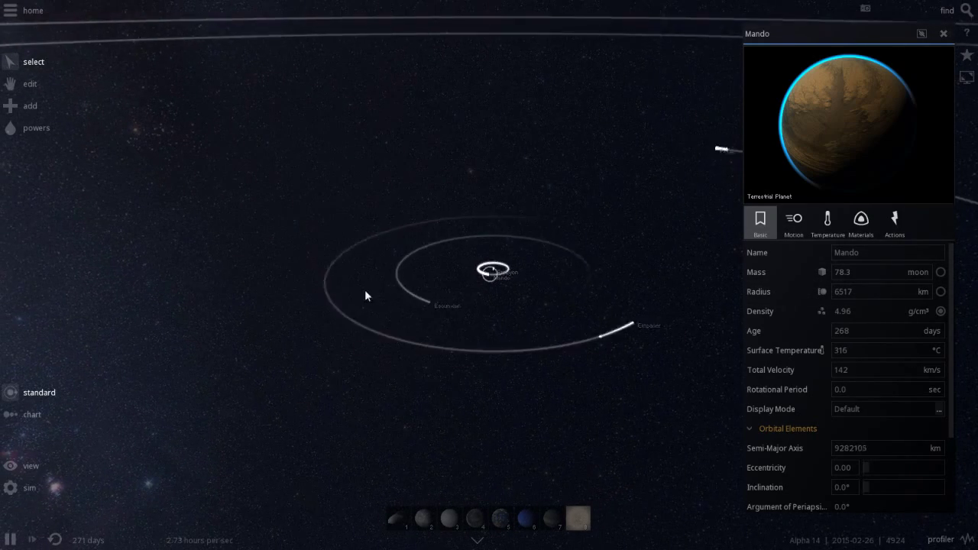
click(484, 273)
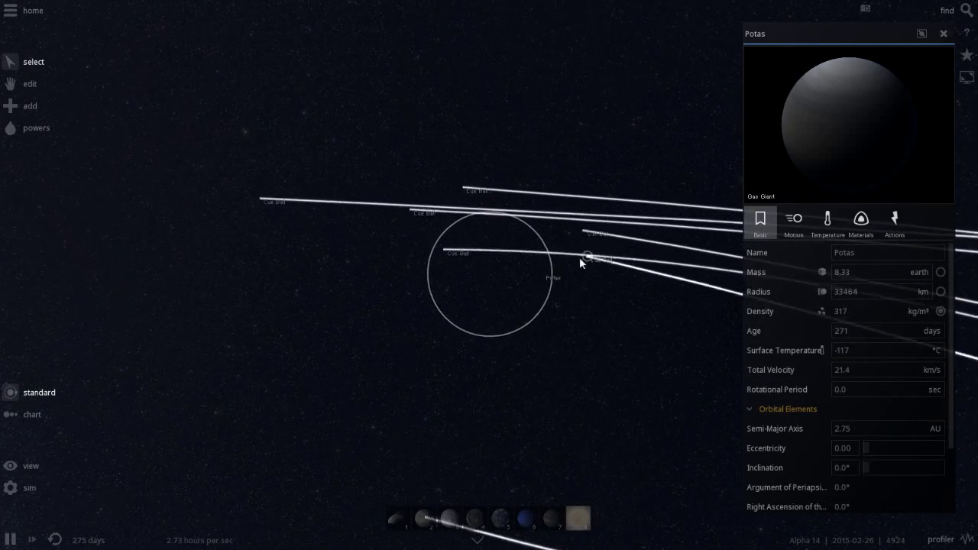
click(304, 265)
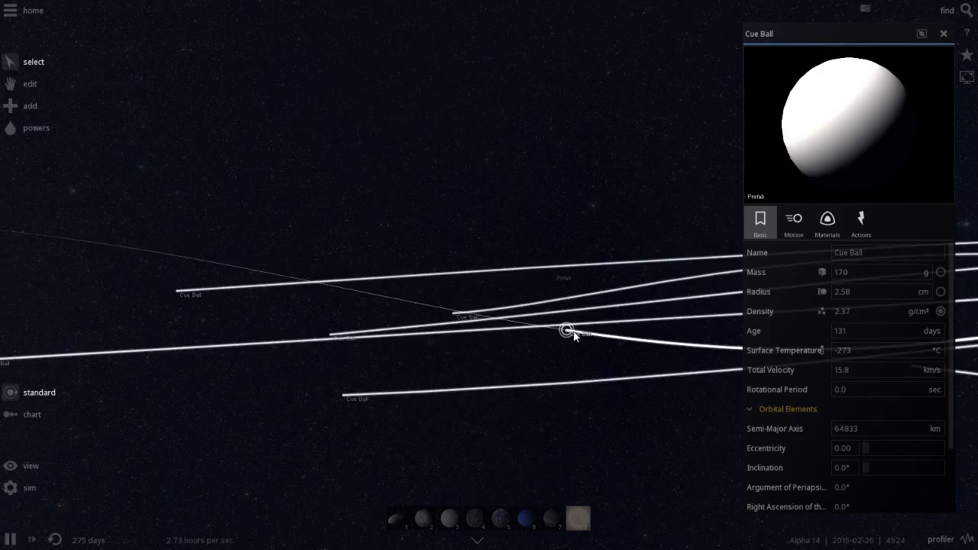
click(944, 32)
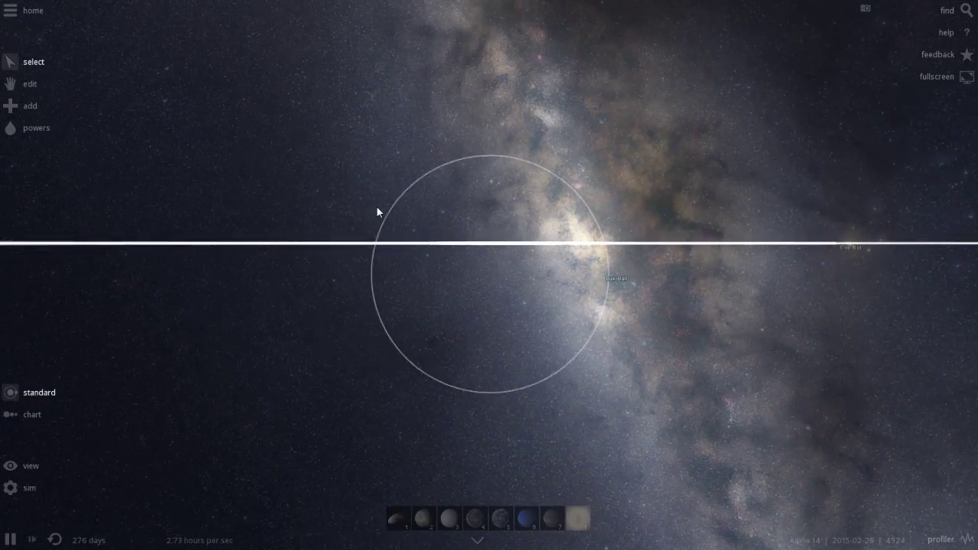
Step: Zoom out and inspect planet Hontu and gas giant HAT-P-27 b
drag(376, 212, 686, 344)
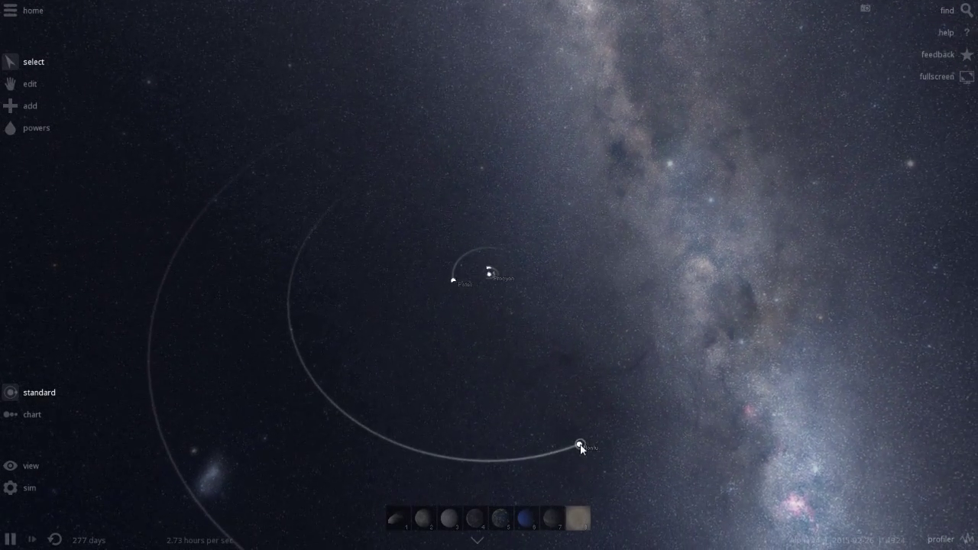
click(580, 445)
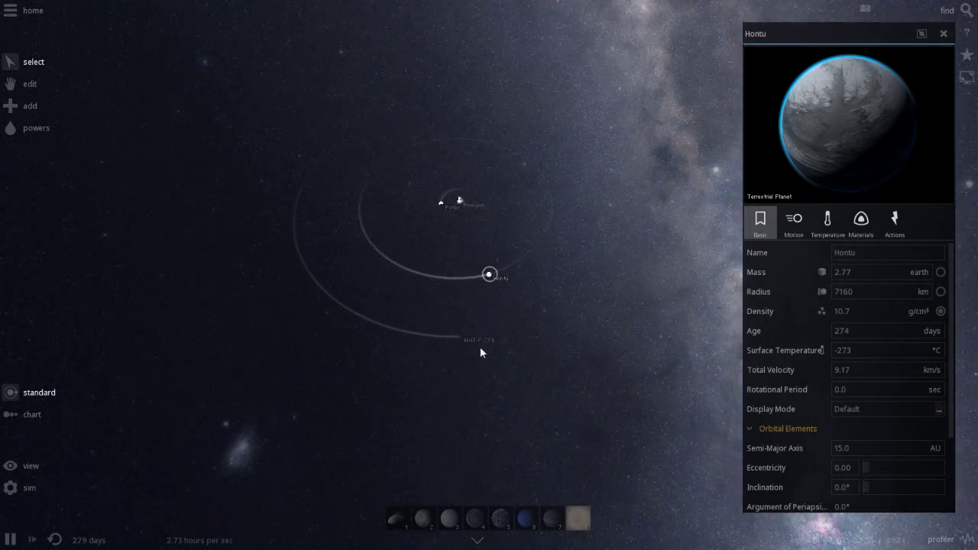
click(483, 340)
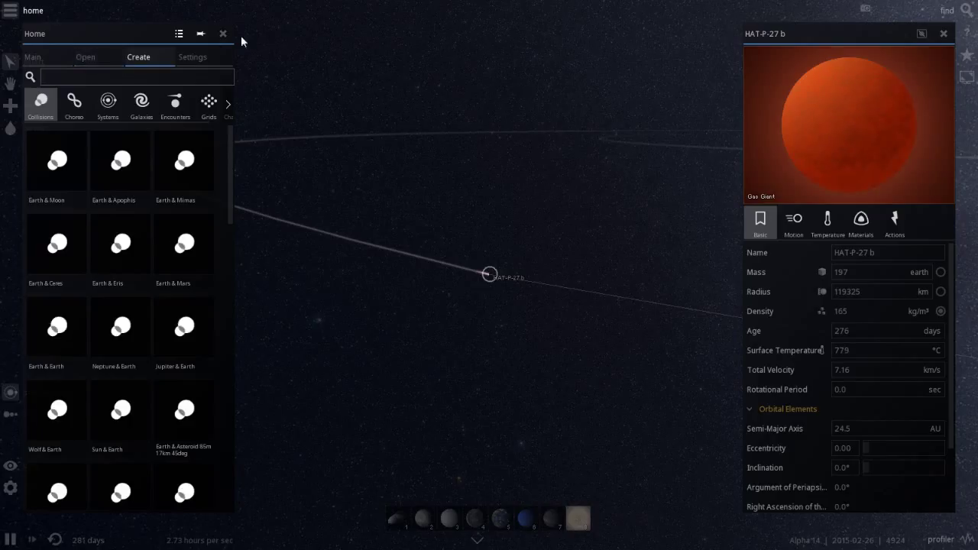
Step: Load the Empty Simulation and set its backdrop to 'milkyway bright'
click(85, 56)
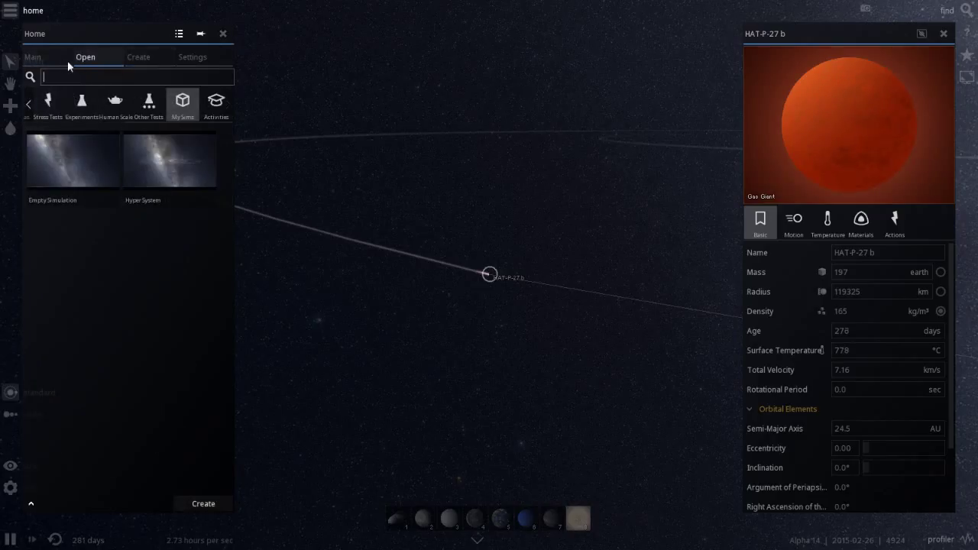
click(138, 57)
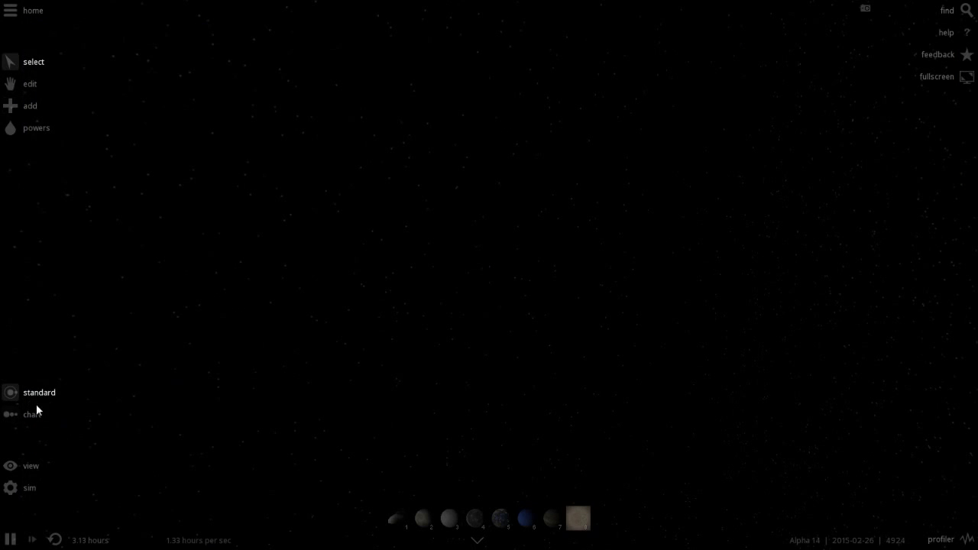
click(31, 466)
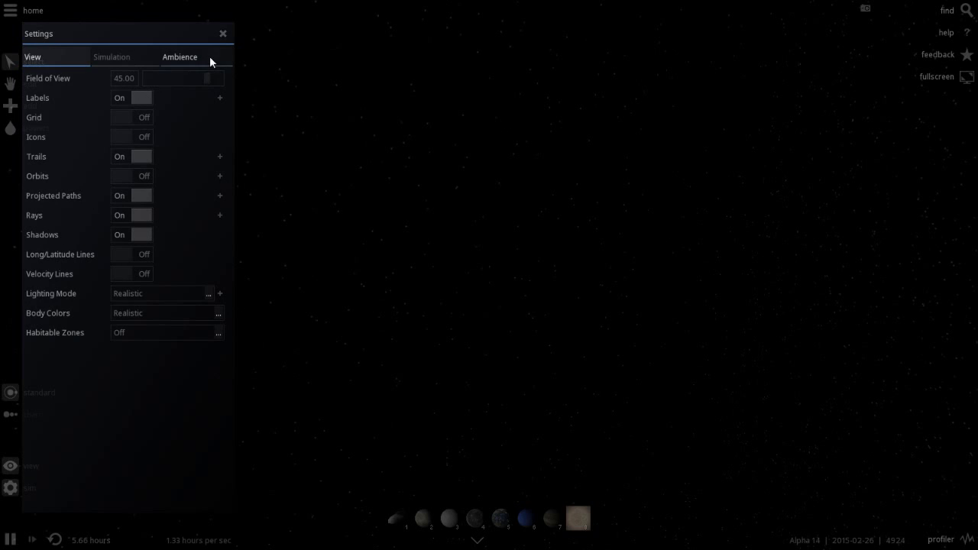
click(179, 56)
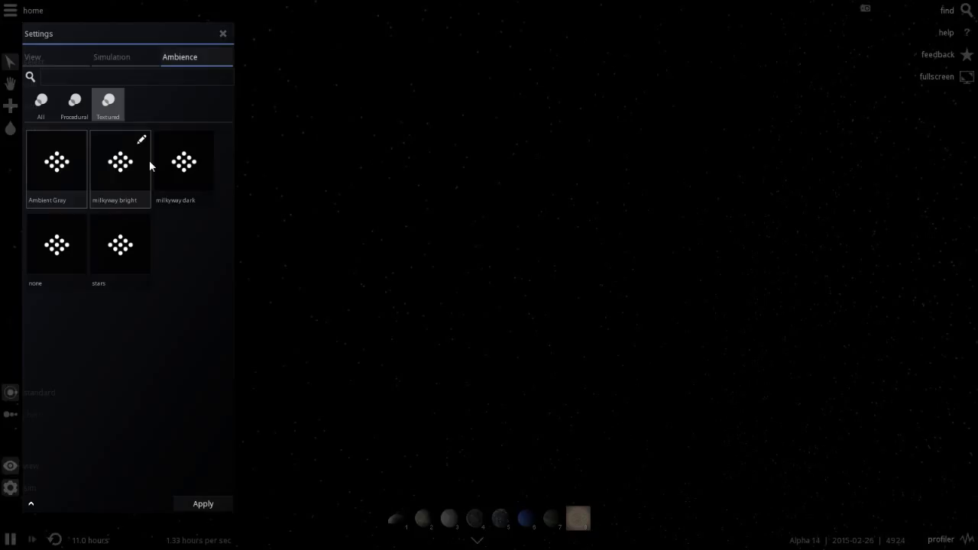
click(120, 161)
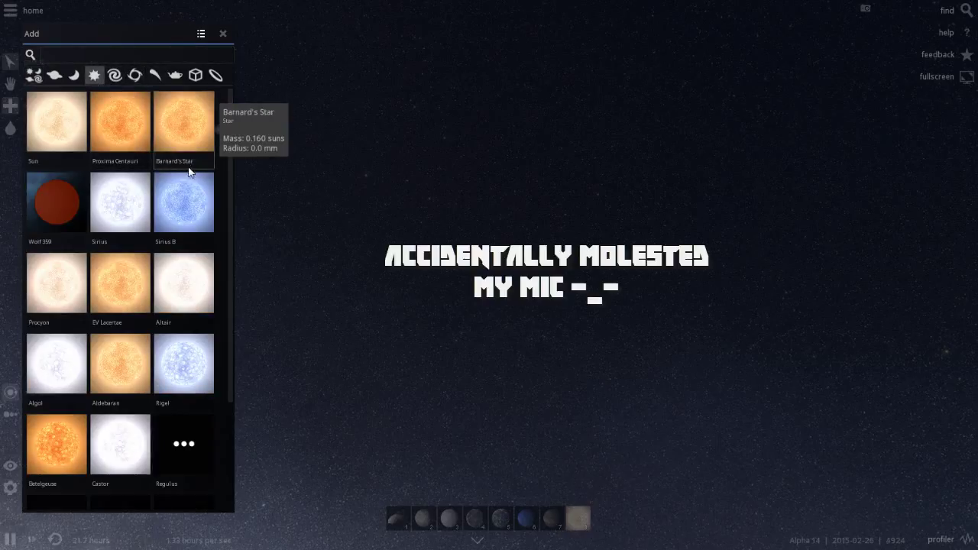
Step: Scroll through the Add > Stars list to find a white star
scroll(down, 3)
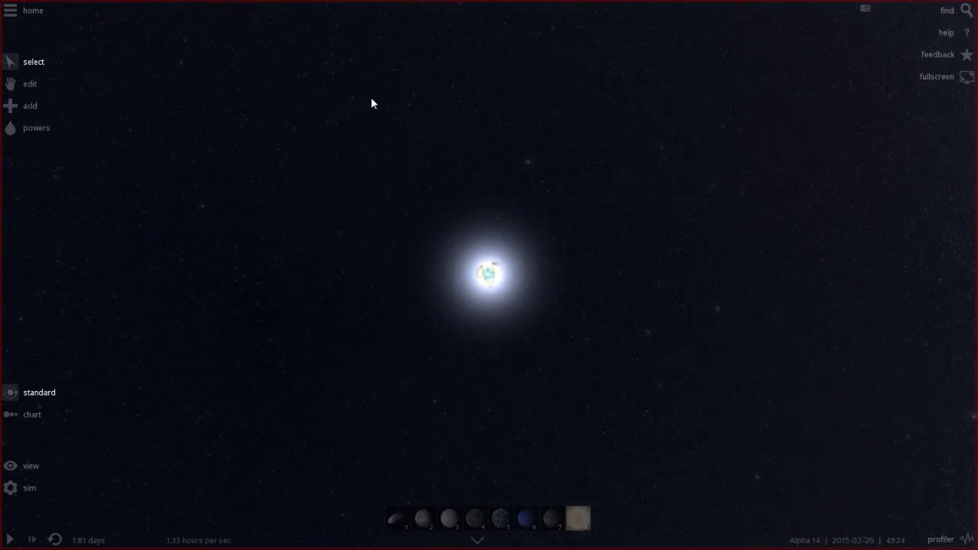
Step: Set the new simulation's backdrop to 'milkyway bright' and reopen the Add catalogue
click(29, 106)
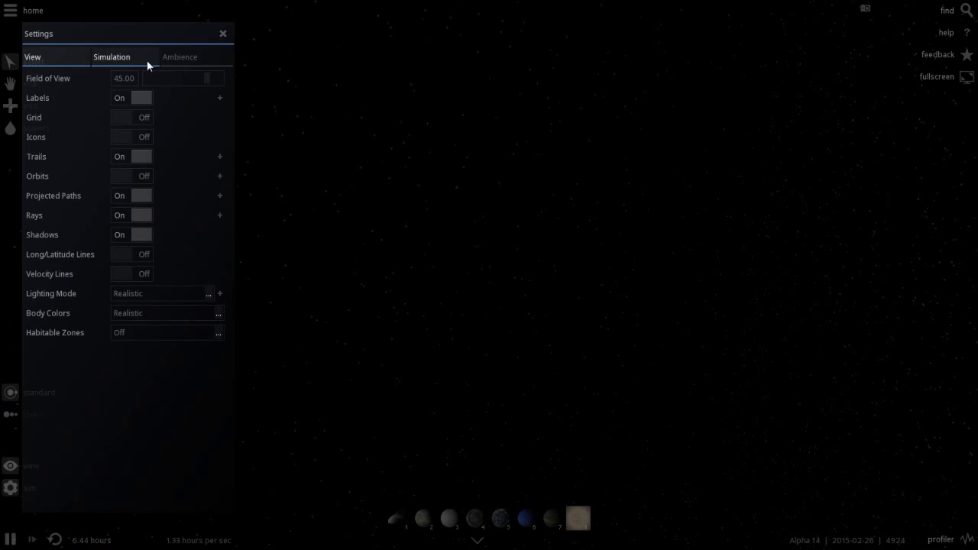
click(180, 56)
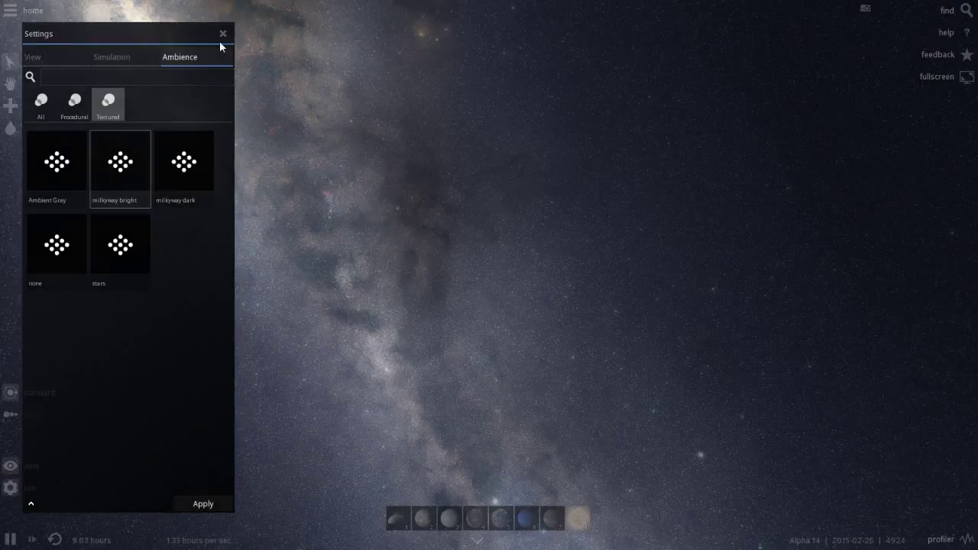
click(223, 33)
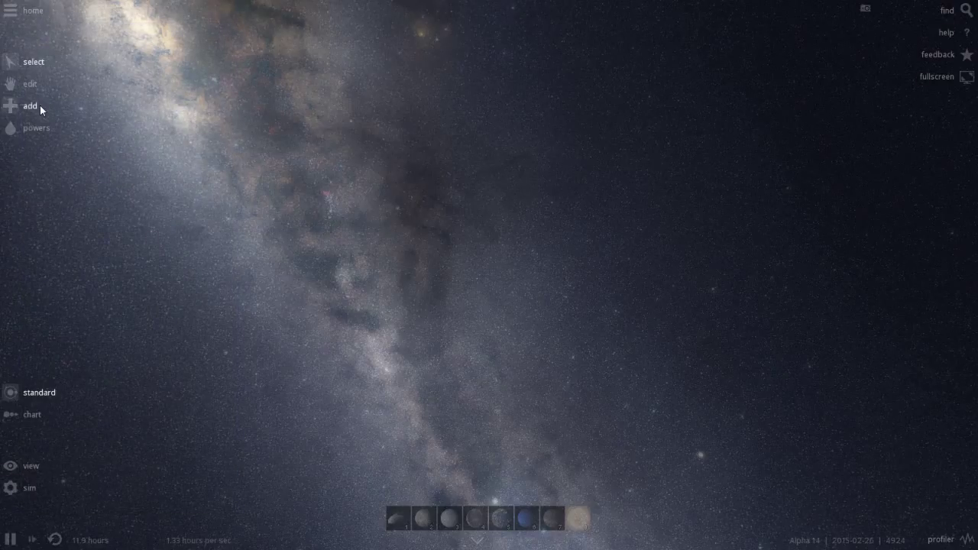
click(29, 105)
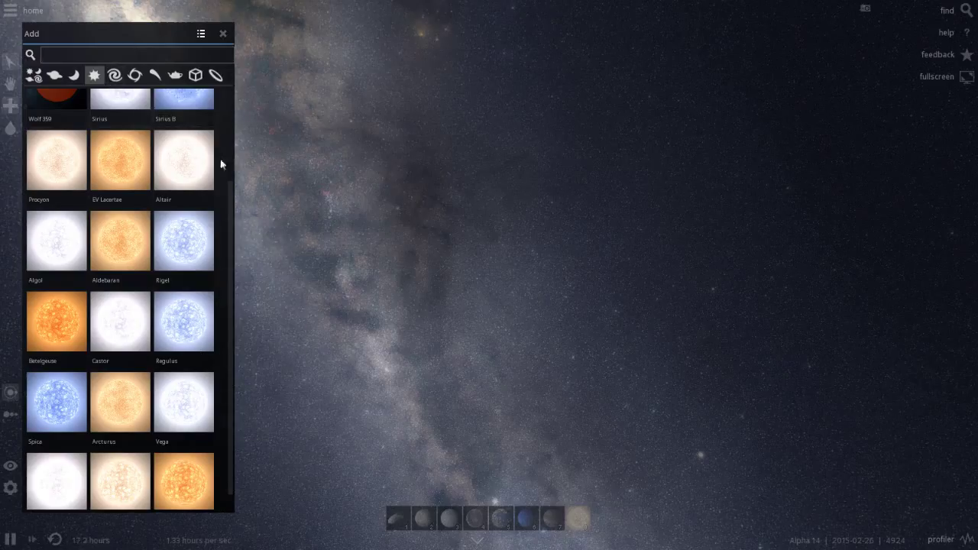
Step: Close and reopen the Add catalogue, scrolling the Stars list toward Sirius B
click(223, 33)
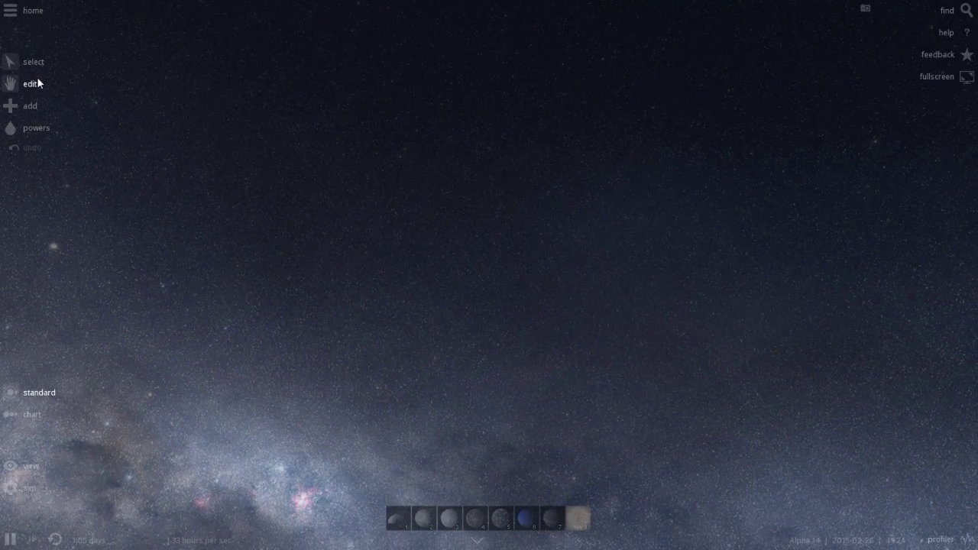
click(30, 106)
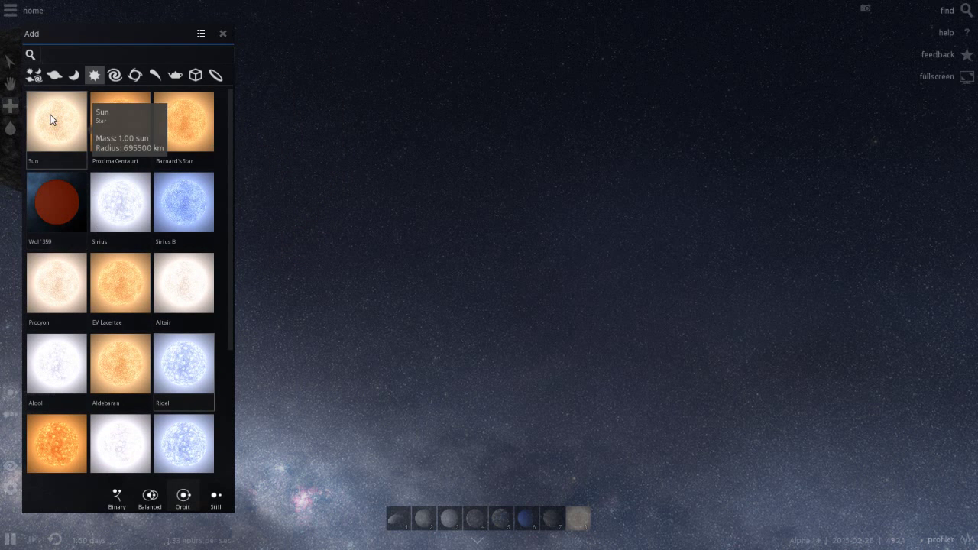
mouse_move(174, 136)
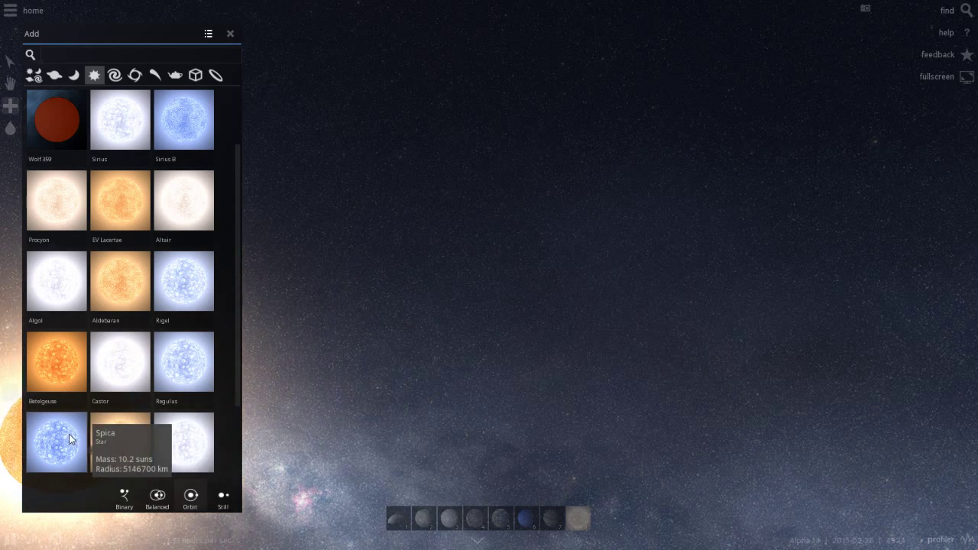
scroll(down, 3)
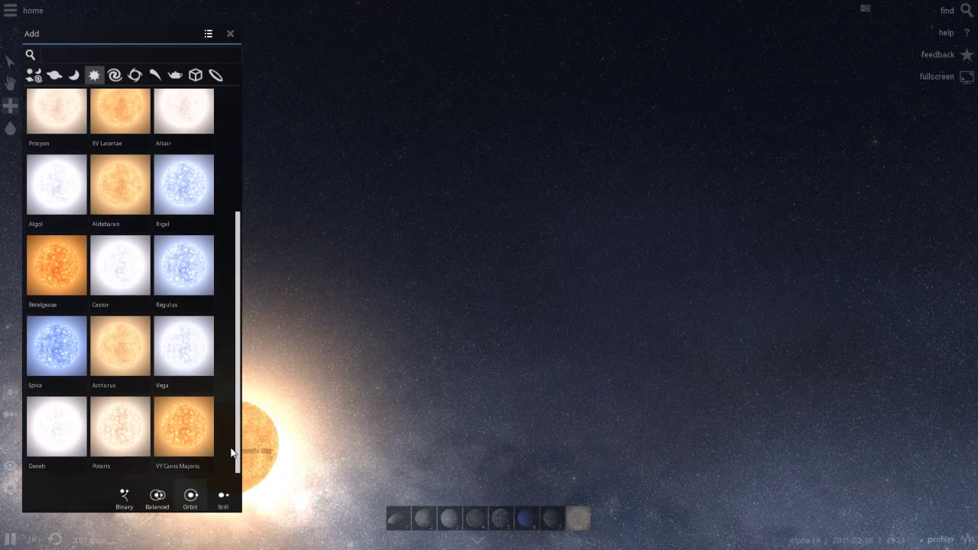
mouse_move(42, 433)
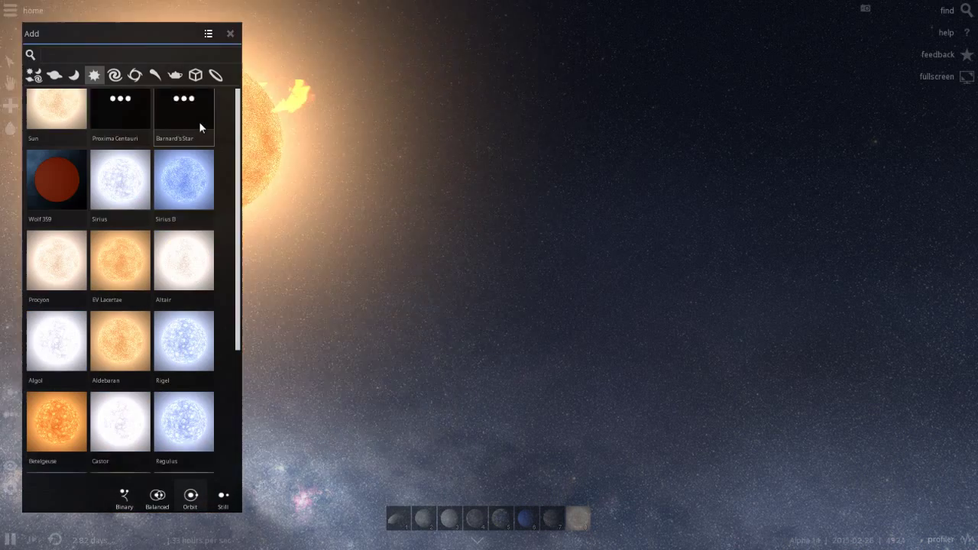
mouse_move(63, 126)
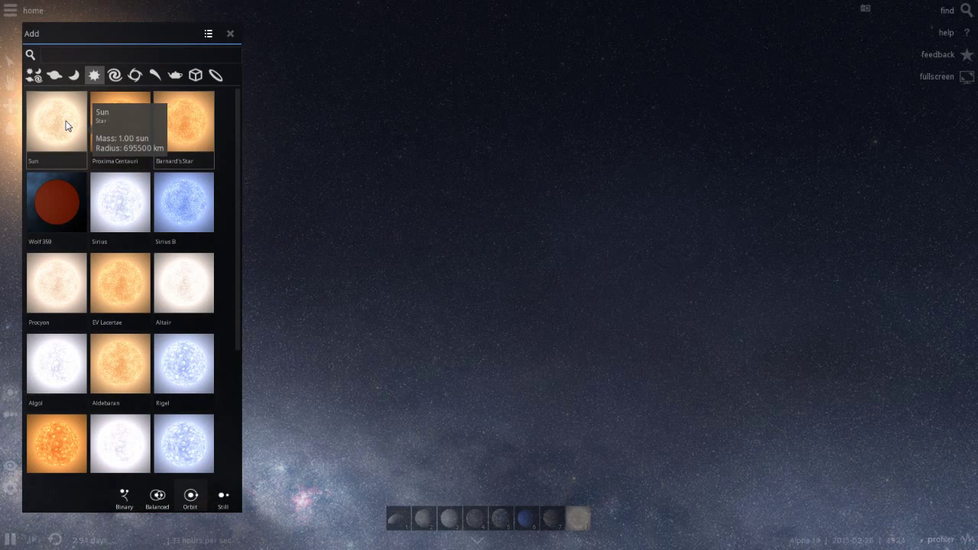
mouse_move(175, 129)
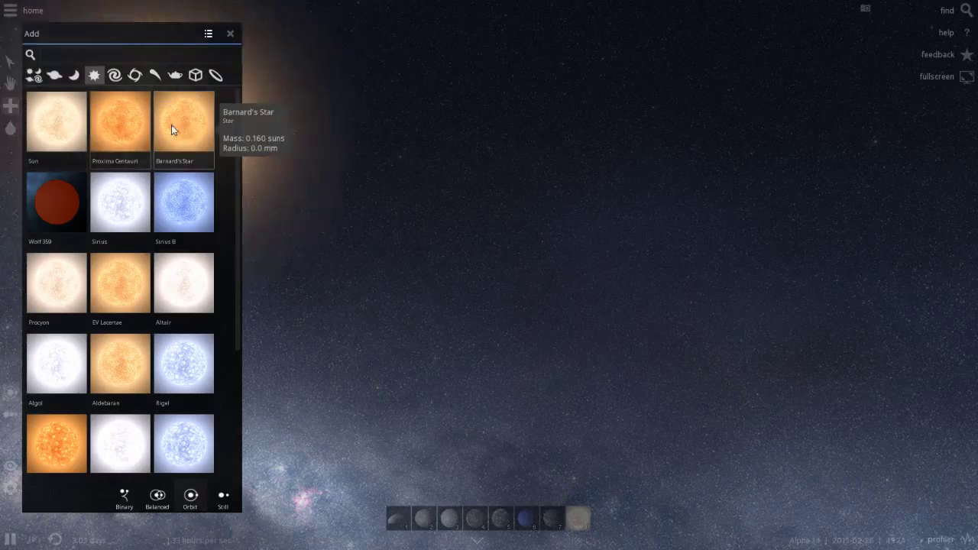
mouse_move(75, 195)
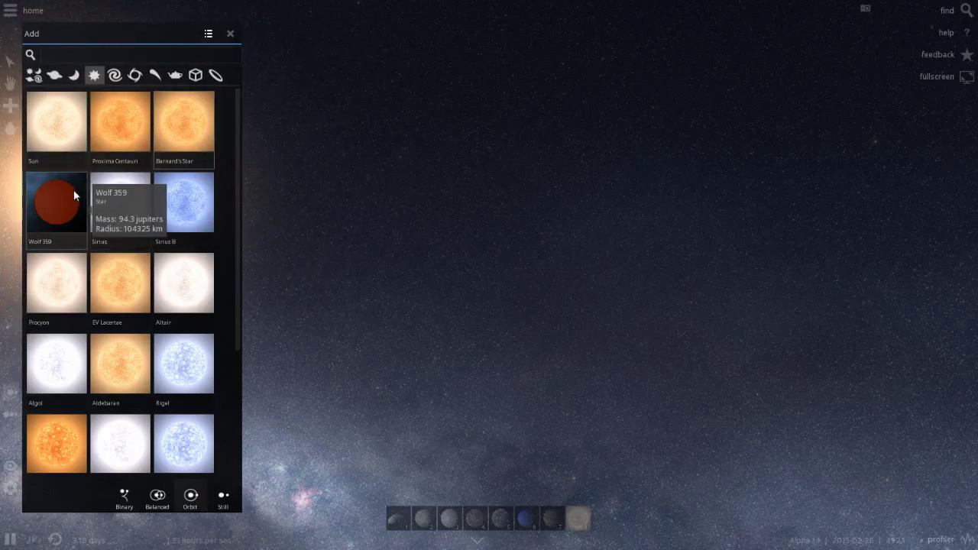
mouse_move(164, 204)
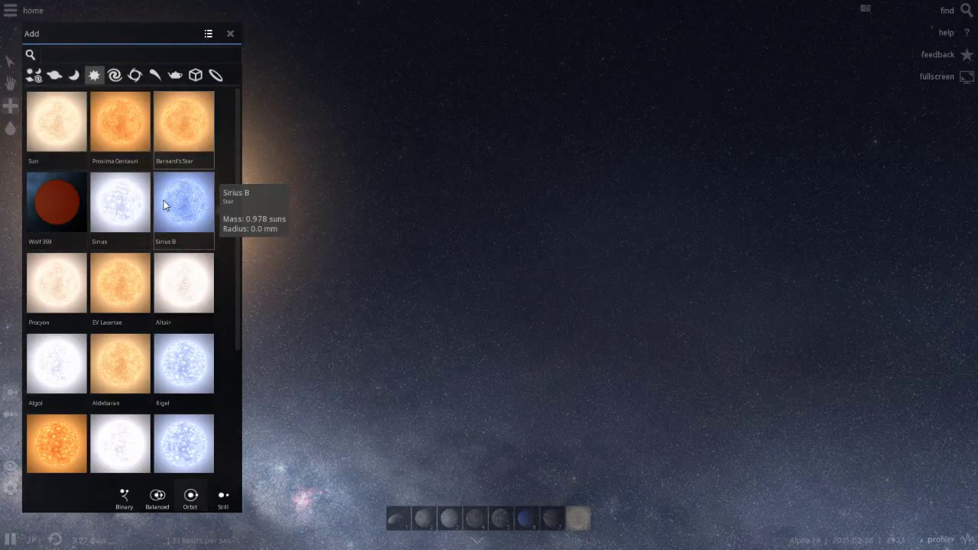
mouse_move(81, 293)
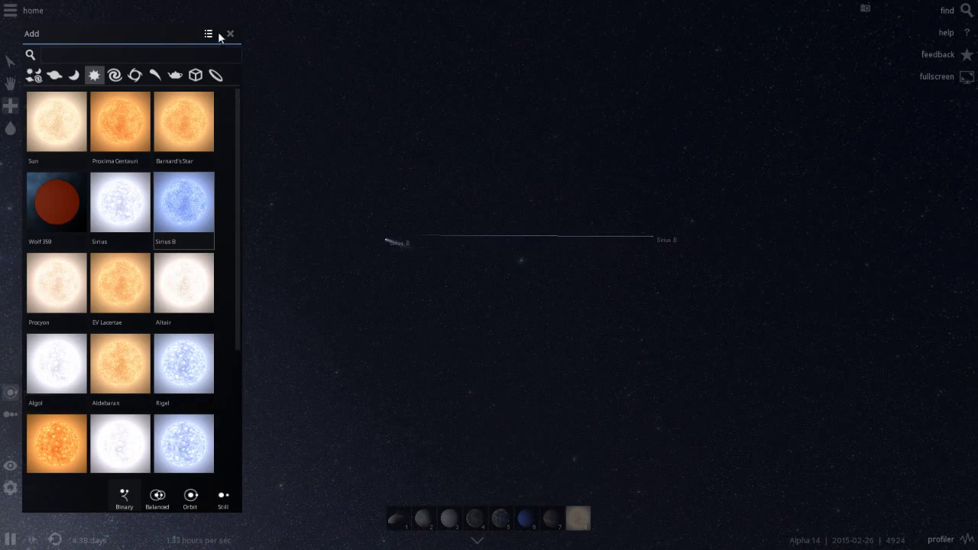
Step: Close the star catalogue and inspect a Sirius B star's properties
click(230, 34)
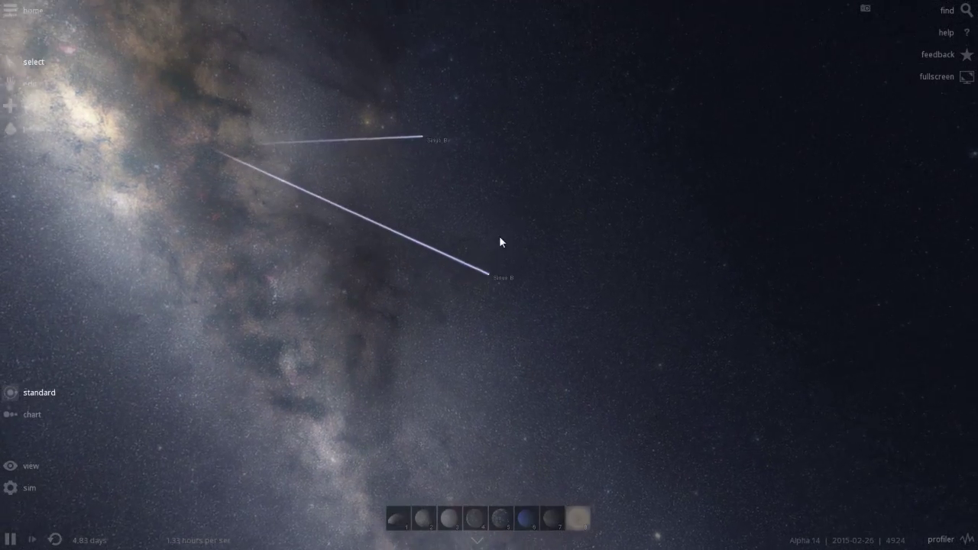
click(486, 277)
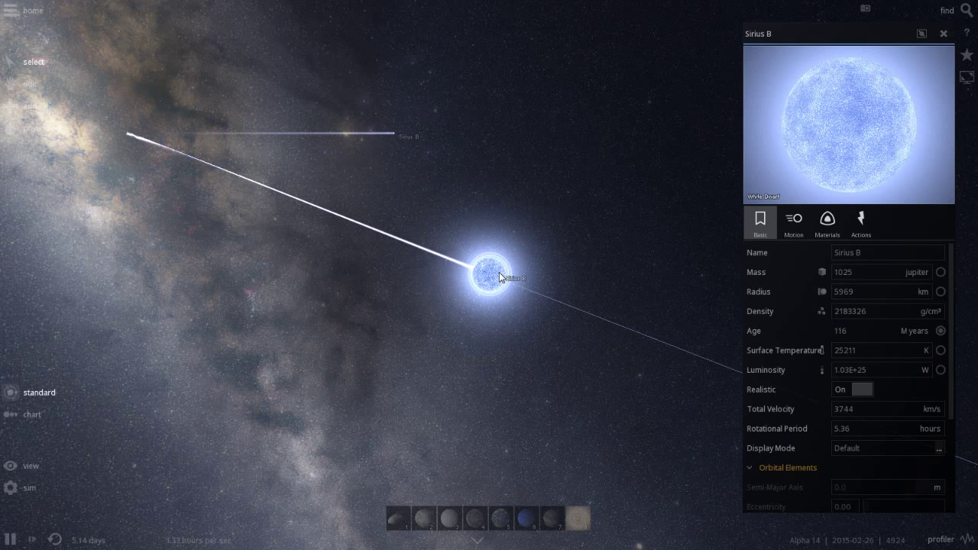
click(942, 33)
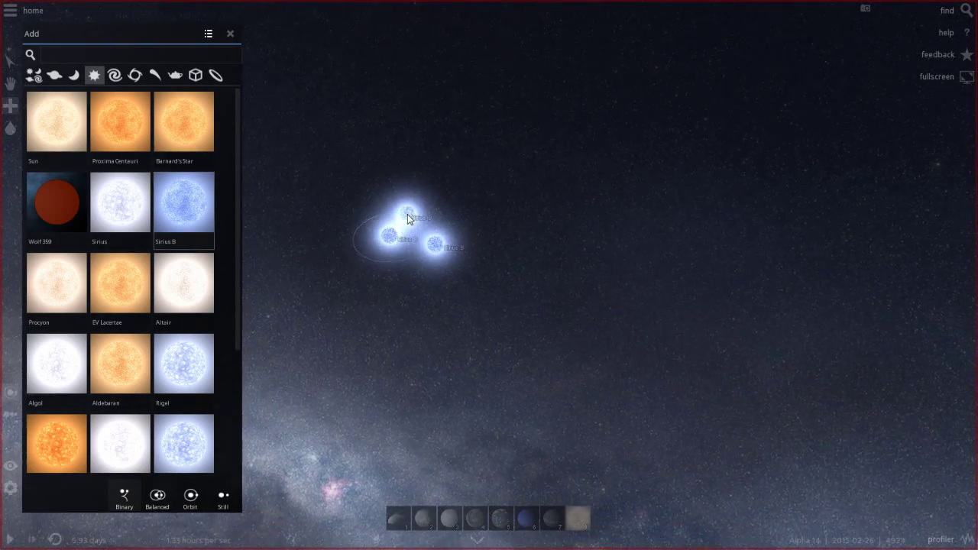
Step: Let the white dwarfs orbit, then view and dismiss Sirius B's details
click(230, 33)
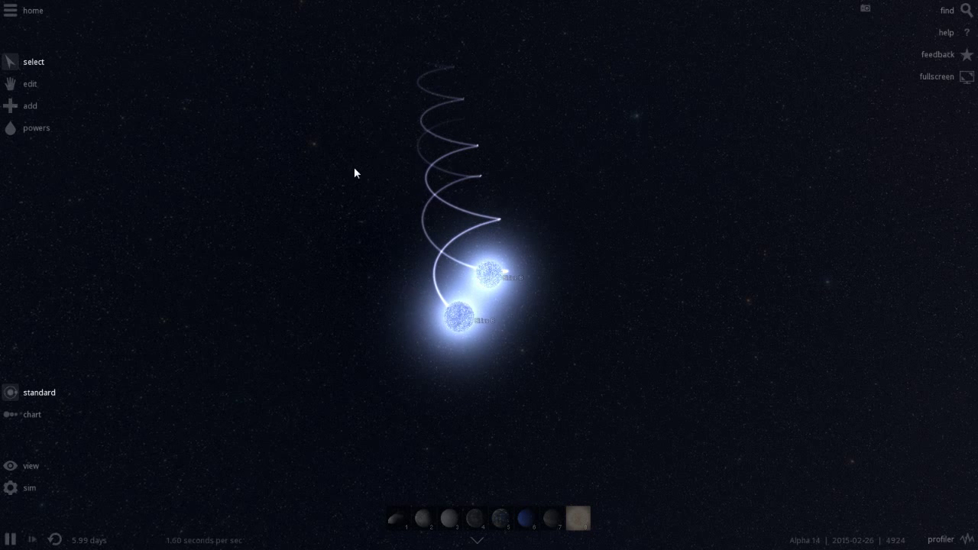
click(202, 541)
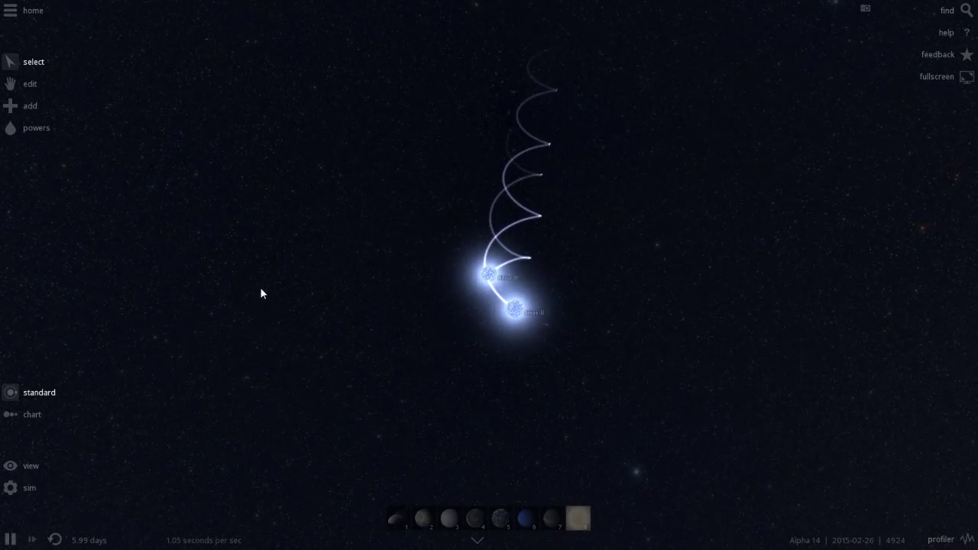
click(520, 315)
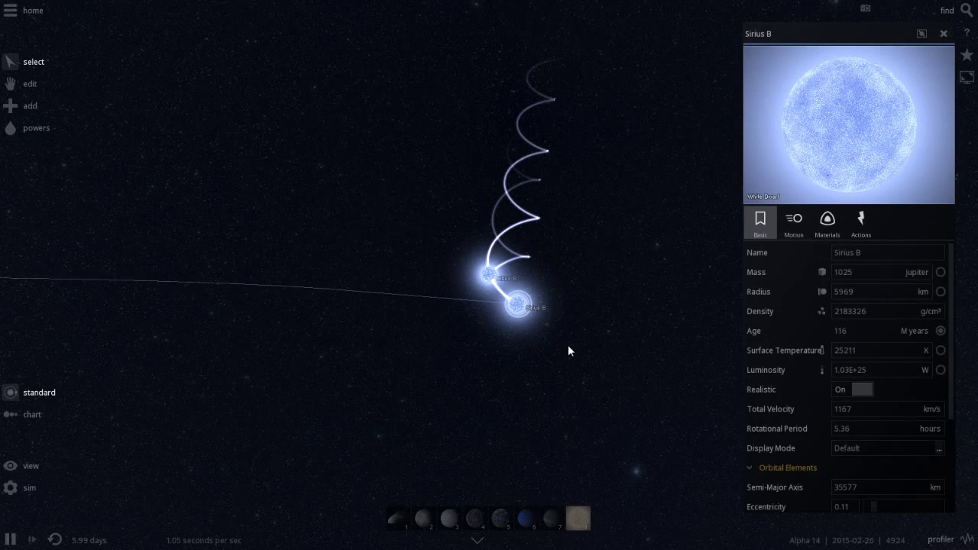
click(943, 33)
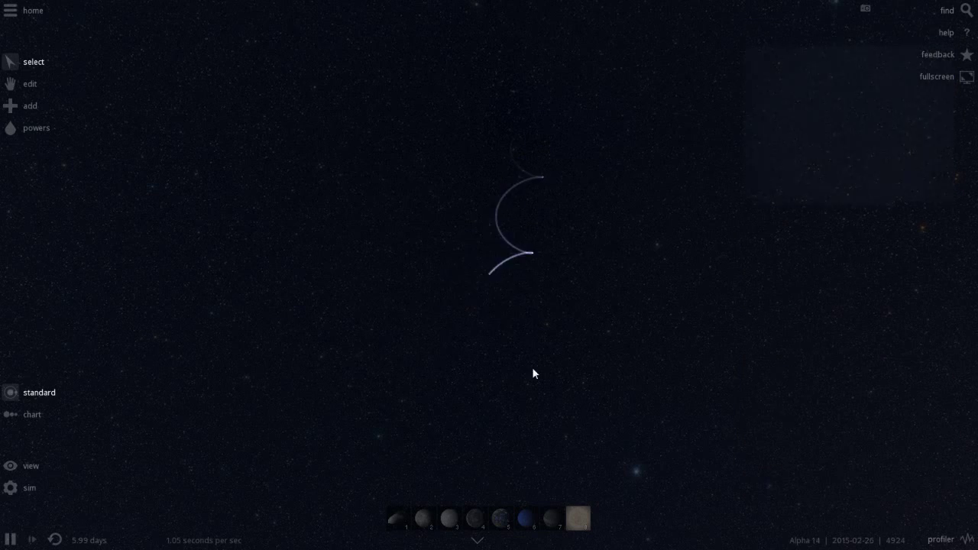
click(29, 105)
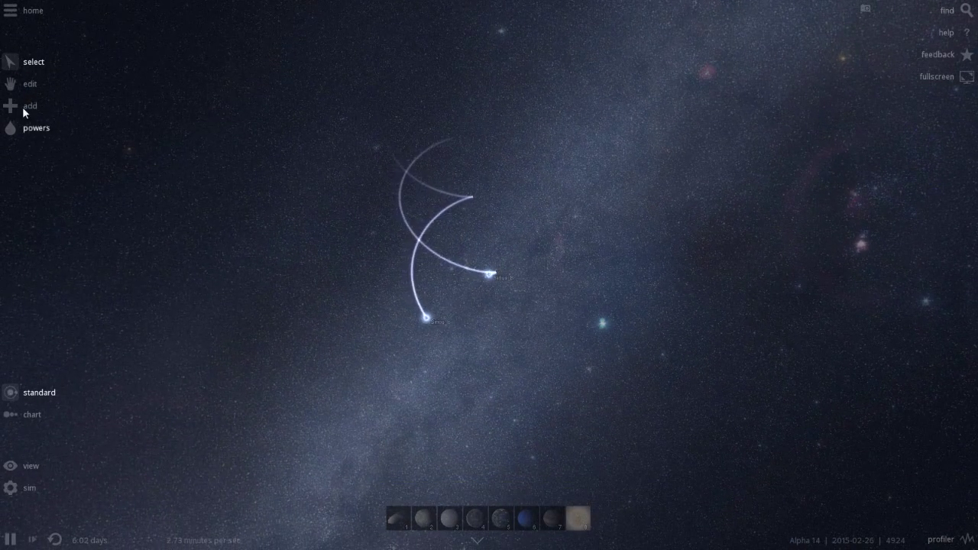
Step: Open the Add catalogue to place planets around the white dwarf pair
click(30, 105)
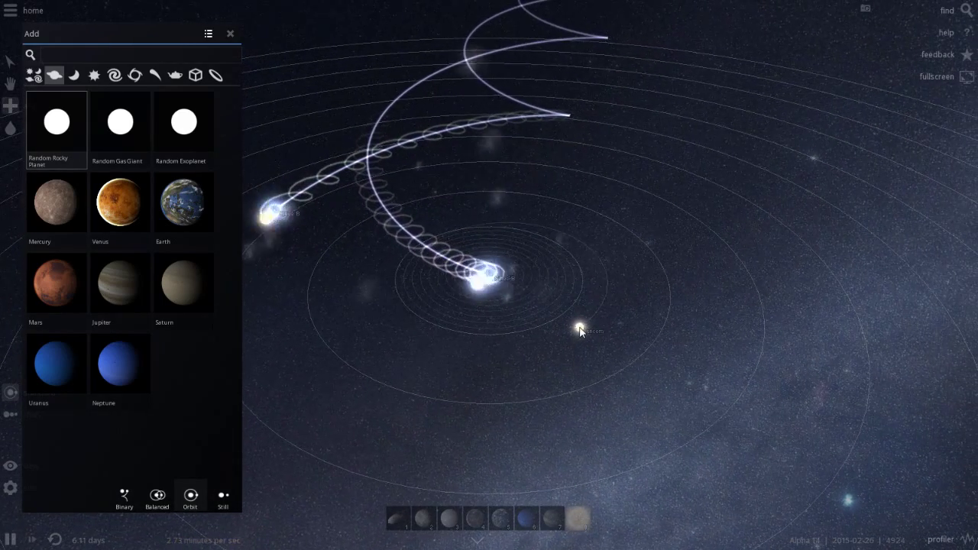
Step: Close the Add panel so the added planets trace looping trails beside the white dwarf pair
click(230, 33)
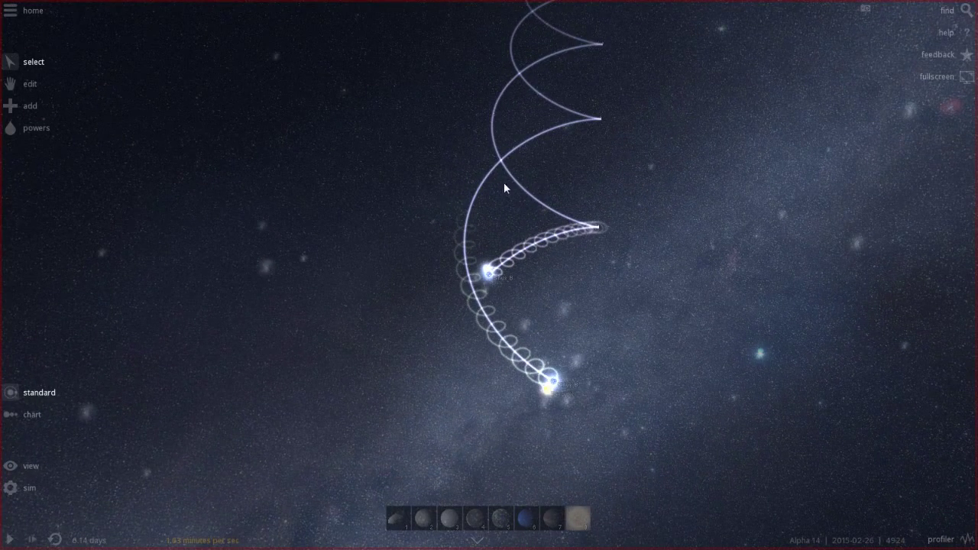
mouse_move(376, 216)
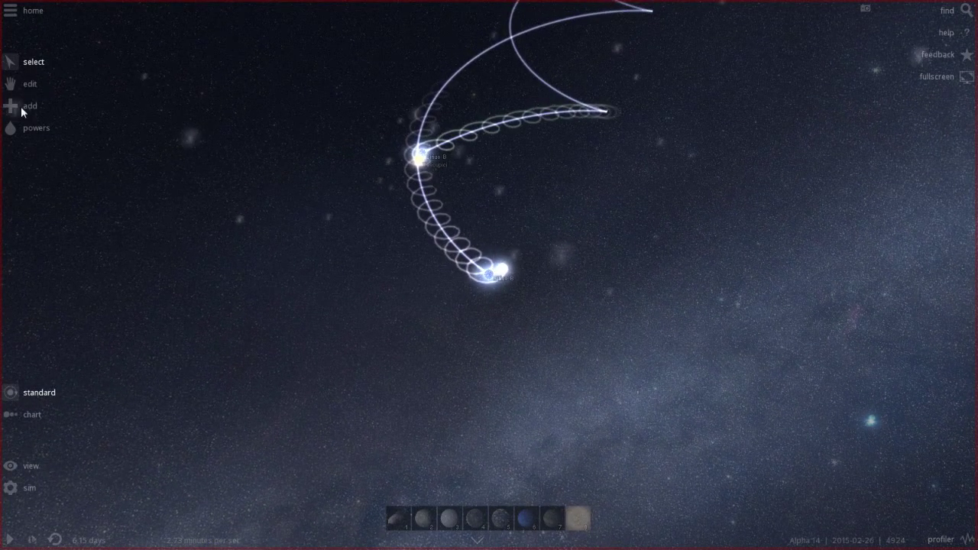
Step: Browse the dwarf planets such as Pluto, Ceres and Chariklo, then close the panel and the Find star list
click(29, 105)
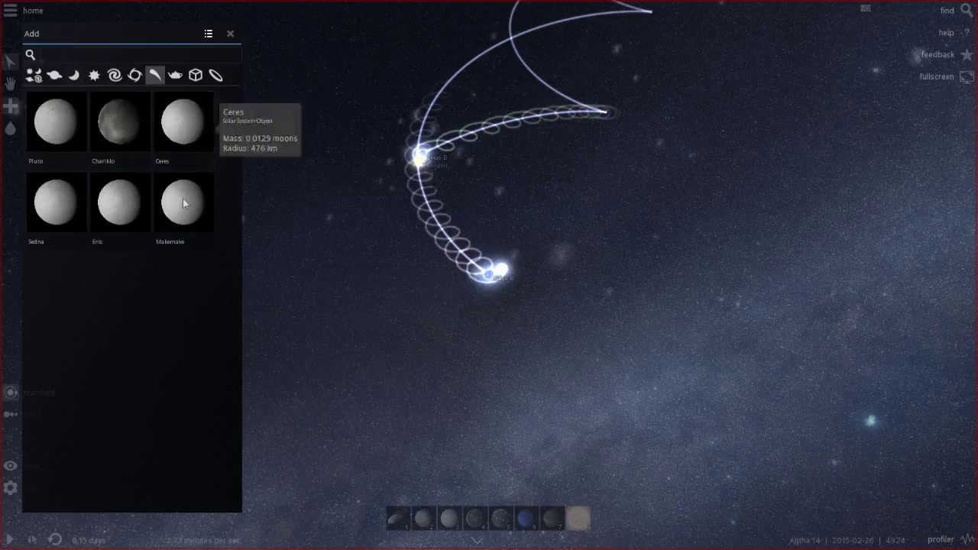
mouse_move(153, 208)
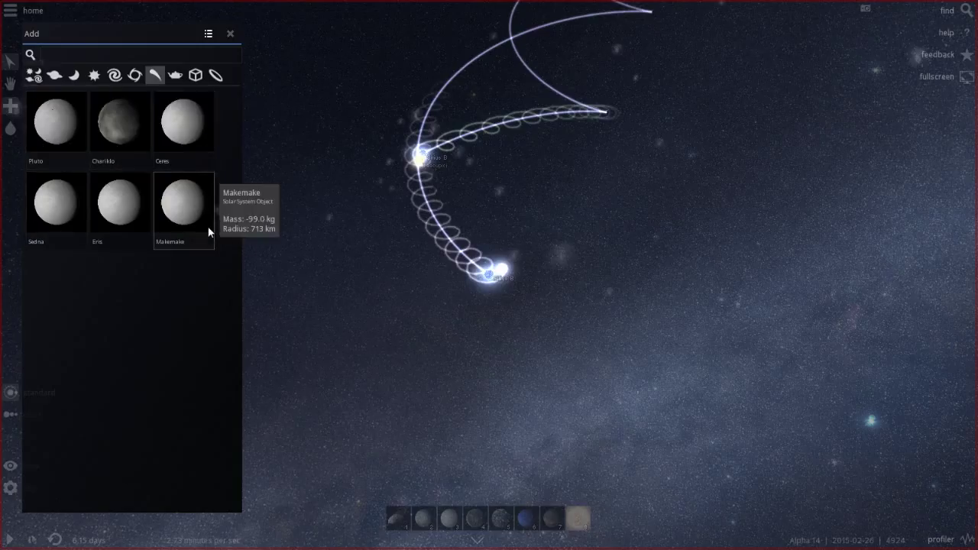
mouse_move(71, 127)
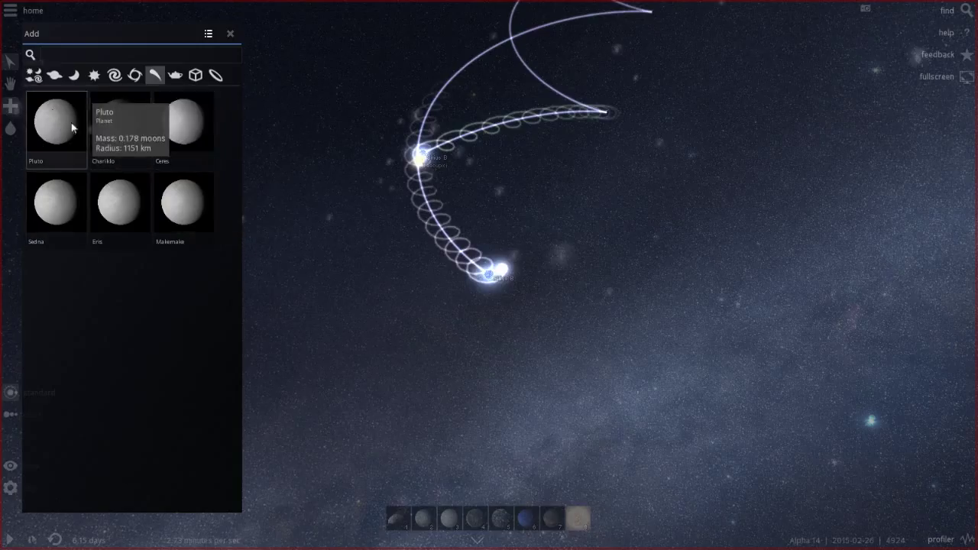
mouse_move(114, 124)
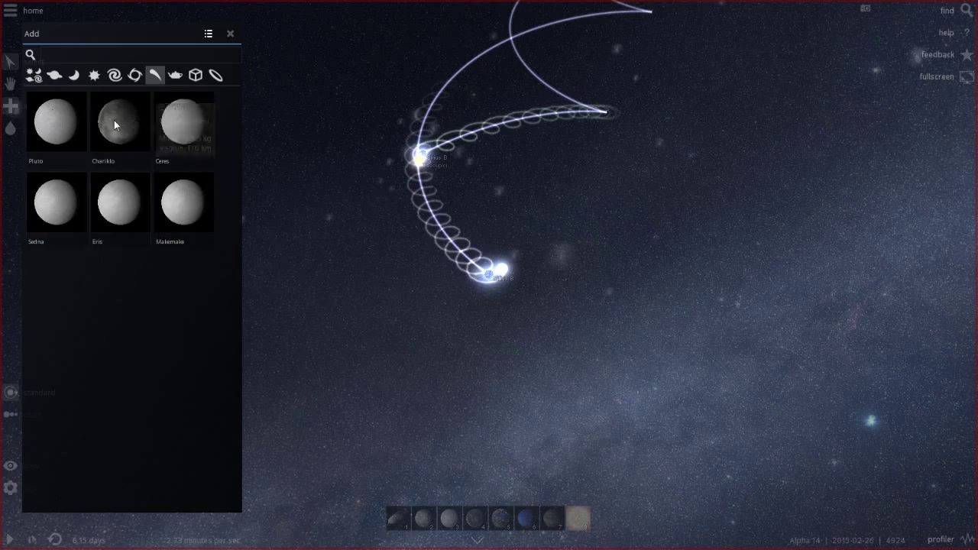
click(120, 123)
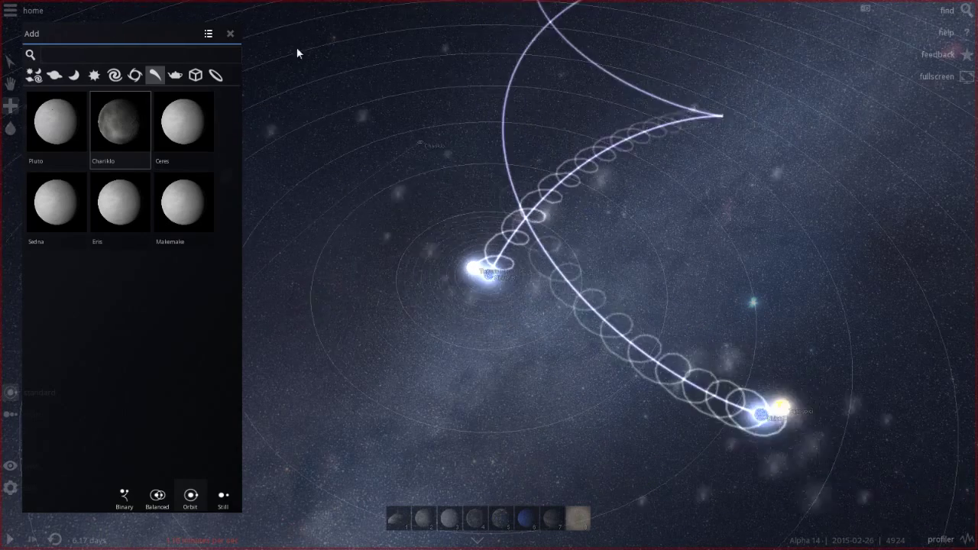
click(230, 33)
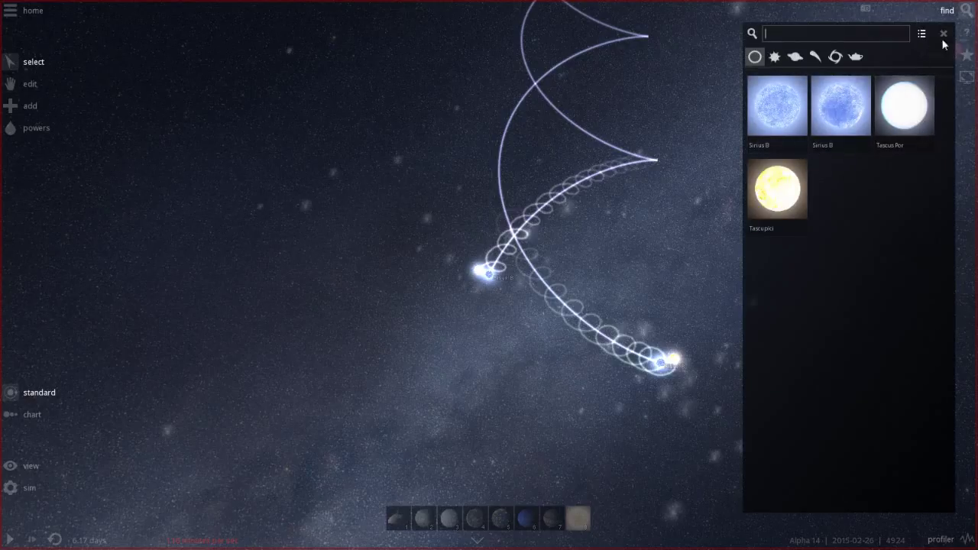
click(940, 35)
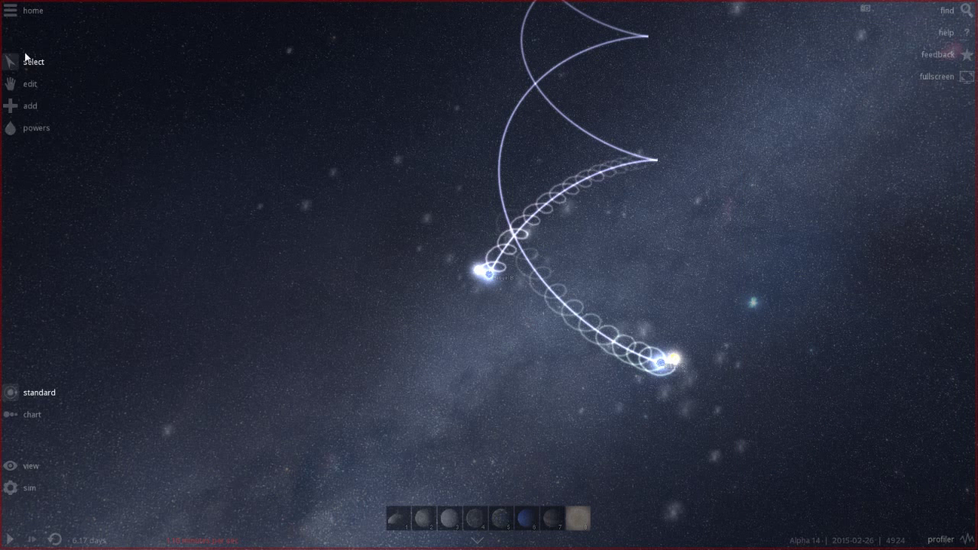
click(29, 105)
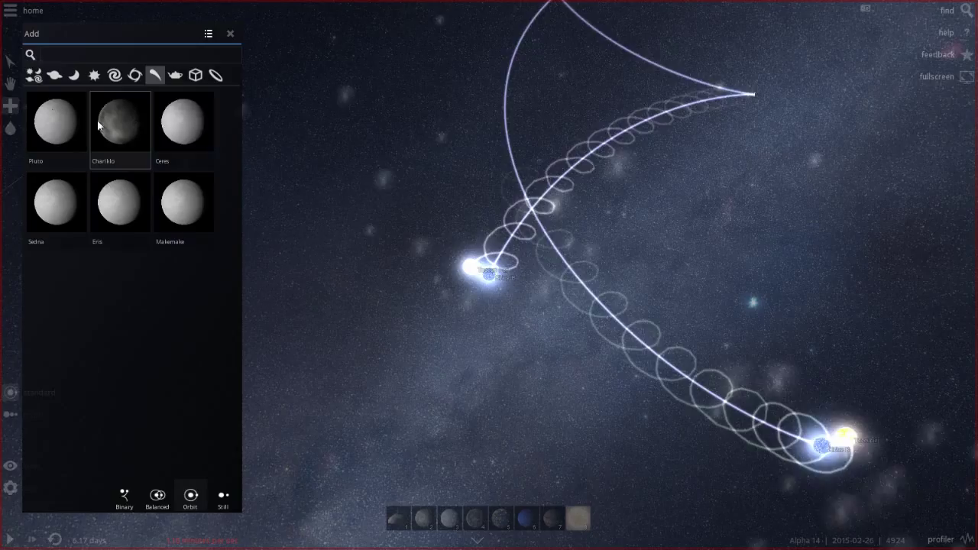
mouse_move(130, 133)
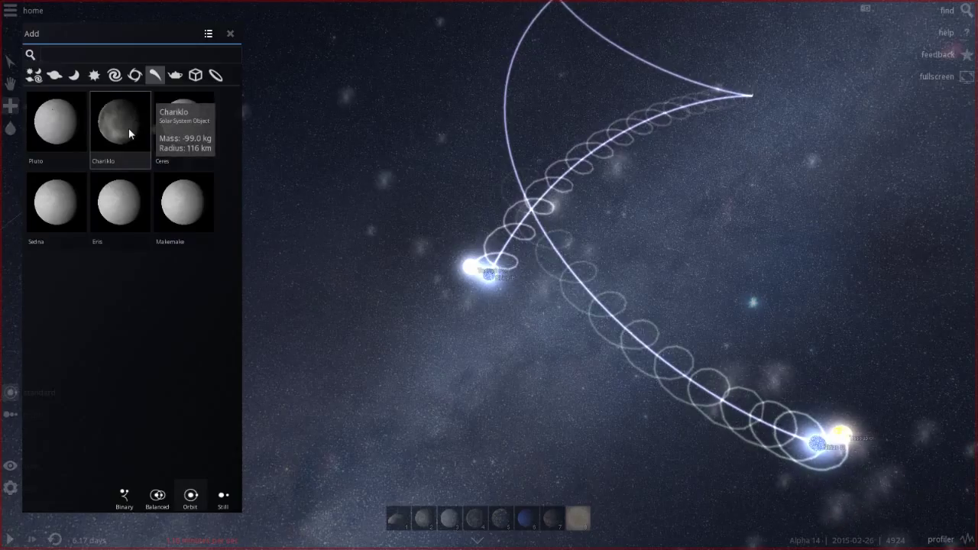
mouse_move(133, 150)
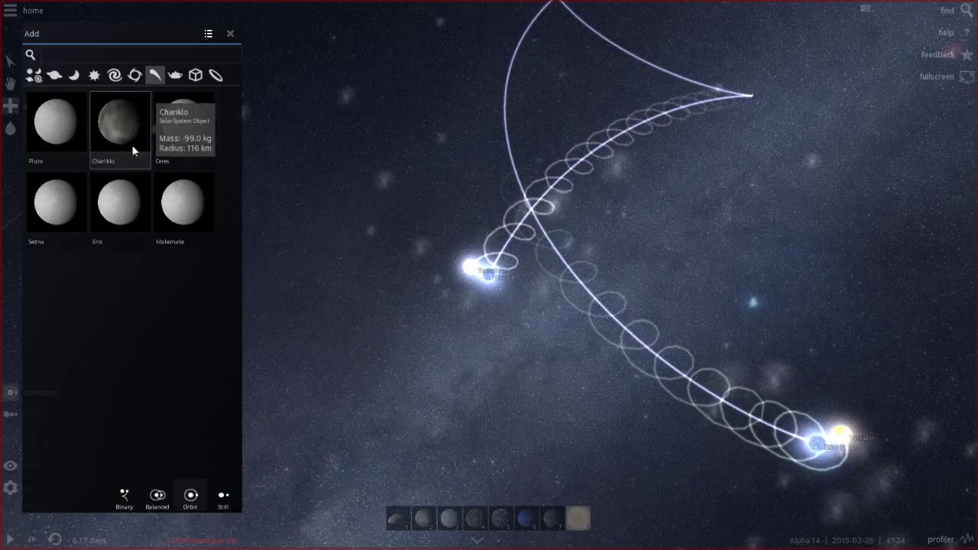
mouse_move(56, 134)
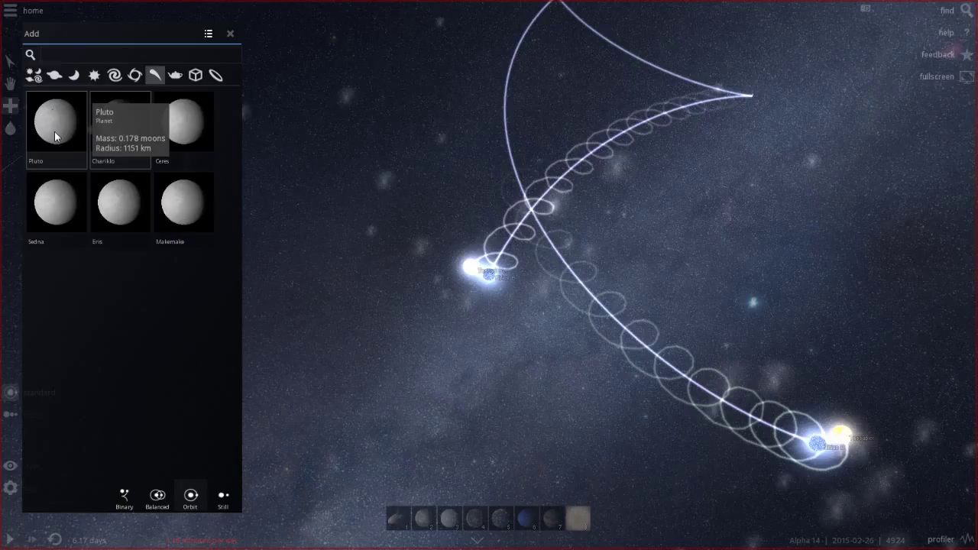
mouse_move(182, 136)
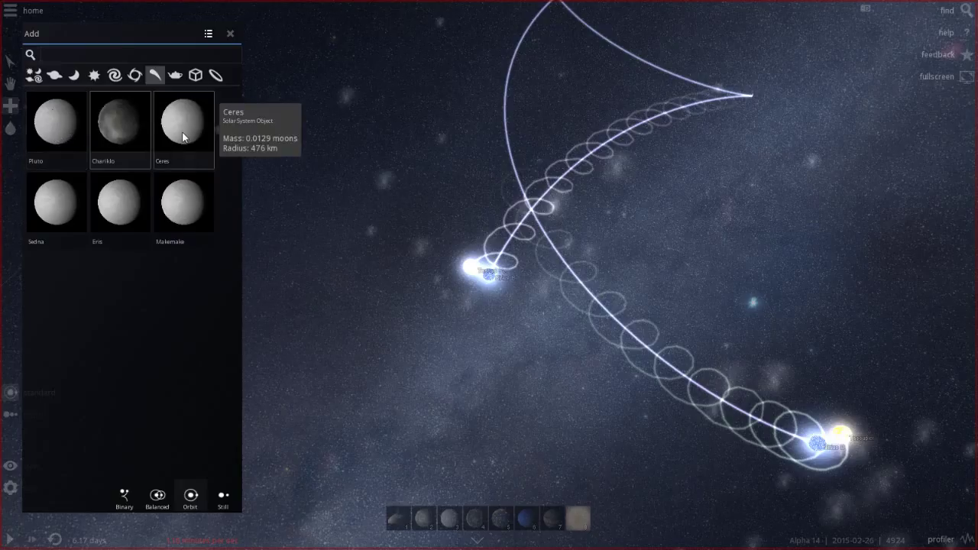
mouse_move(128, 212)
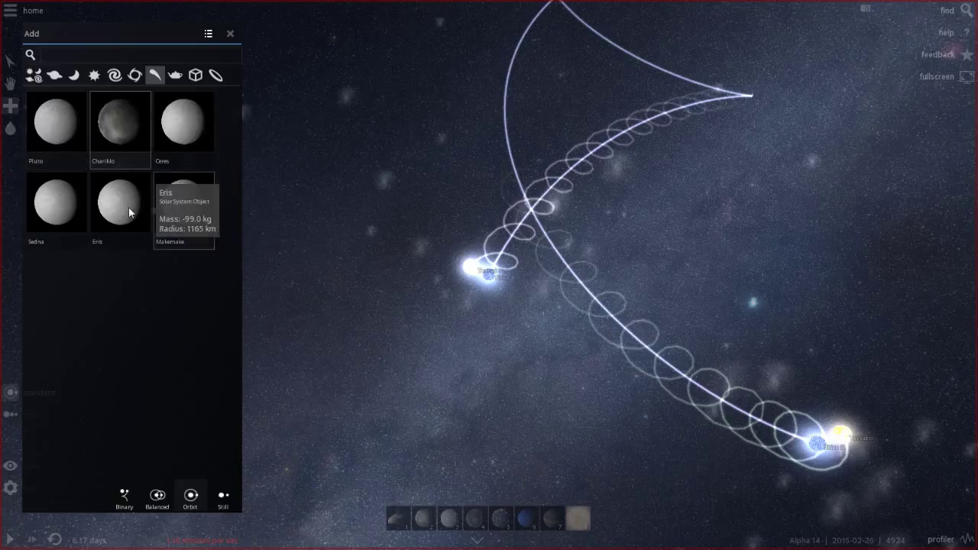
mouse_move(67, 127)
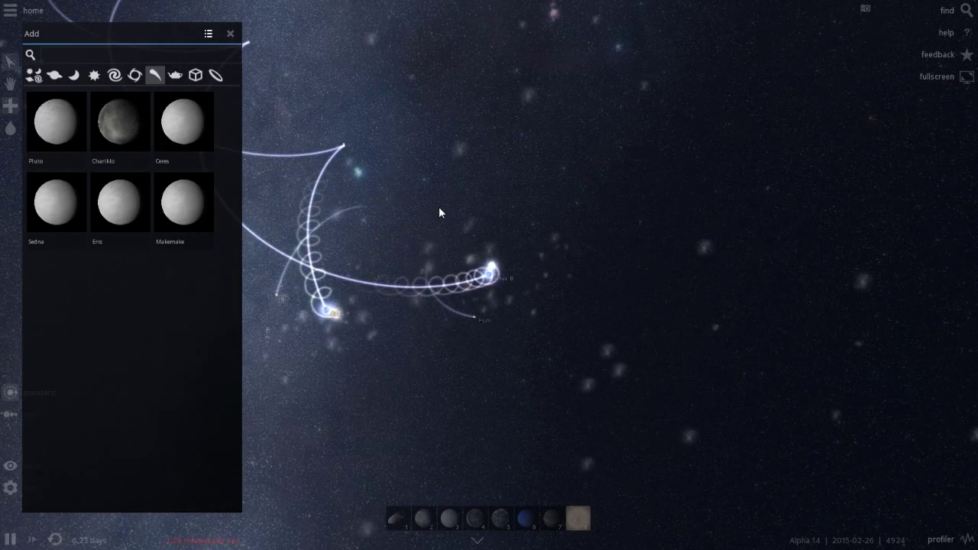
Step: Close the Add panel, leaving Pluto tracing its curved trail beside the stars
click(231, 33)
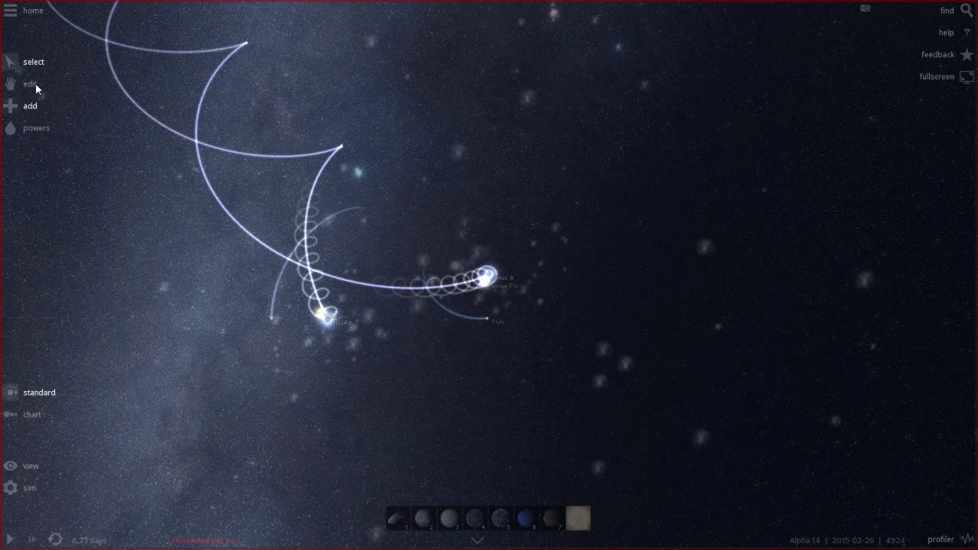
Step: In View settings, turn Trails off and Orbits on, then close Settings
click(32, 466)
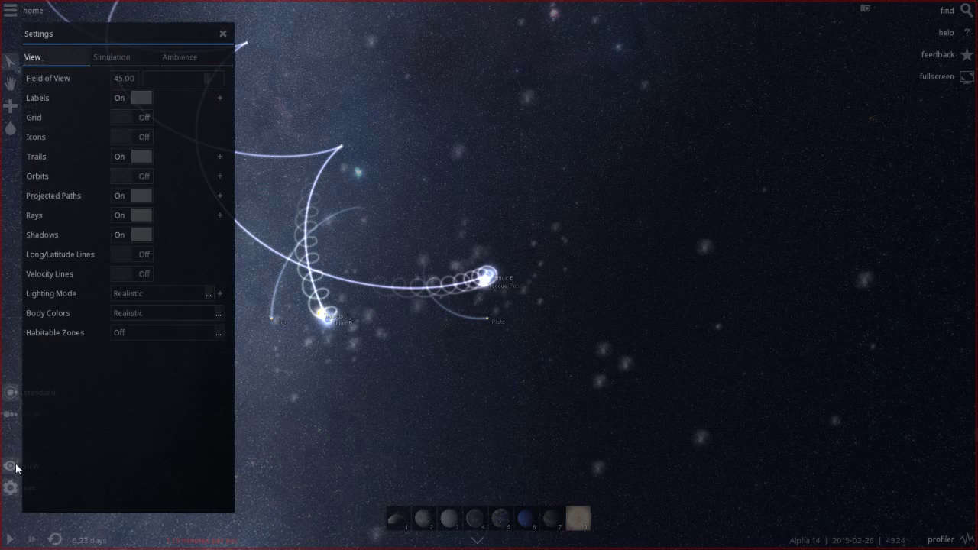
click(132, 156)
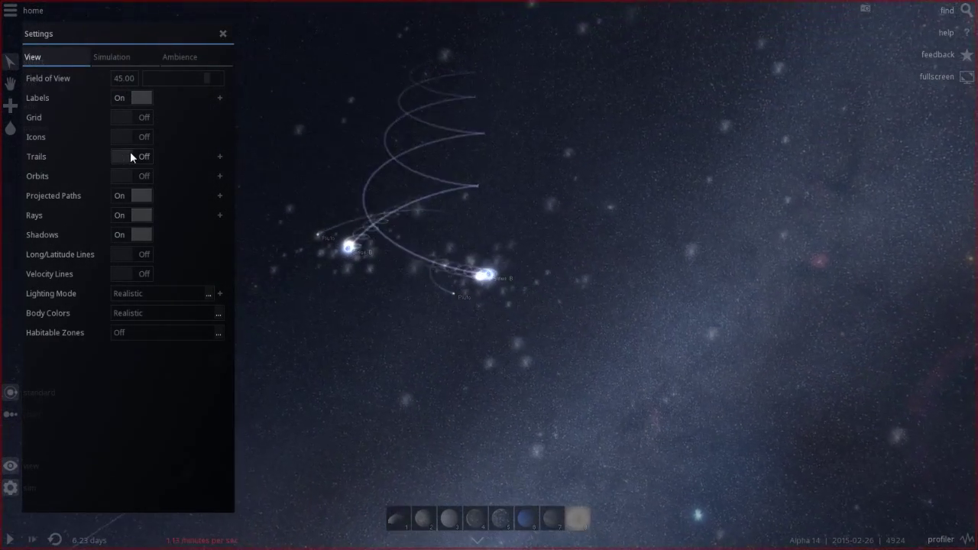
click(130, 175)
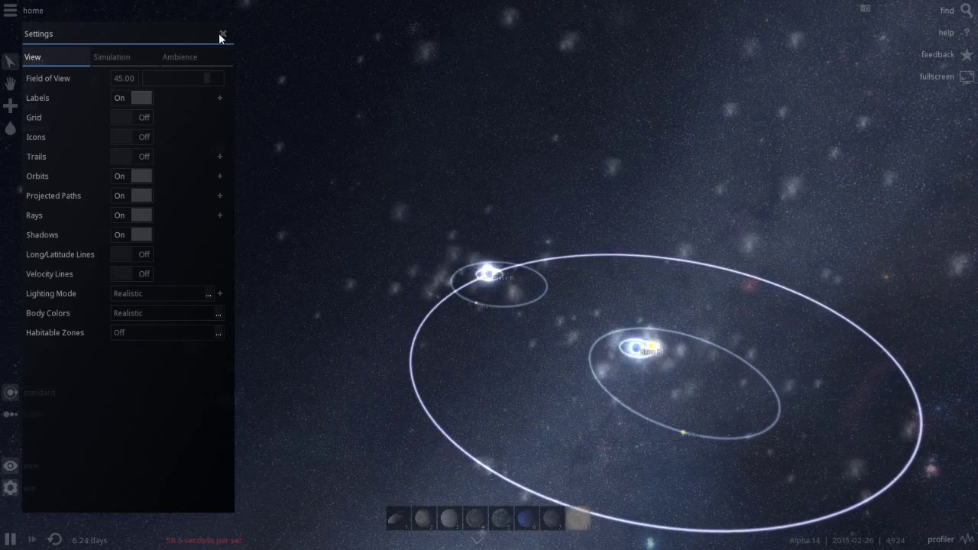
click(223, 33)
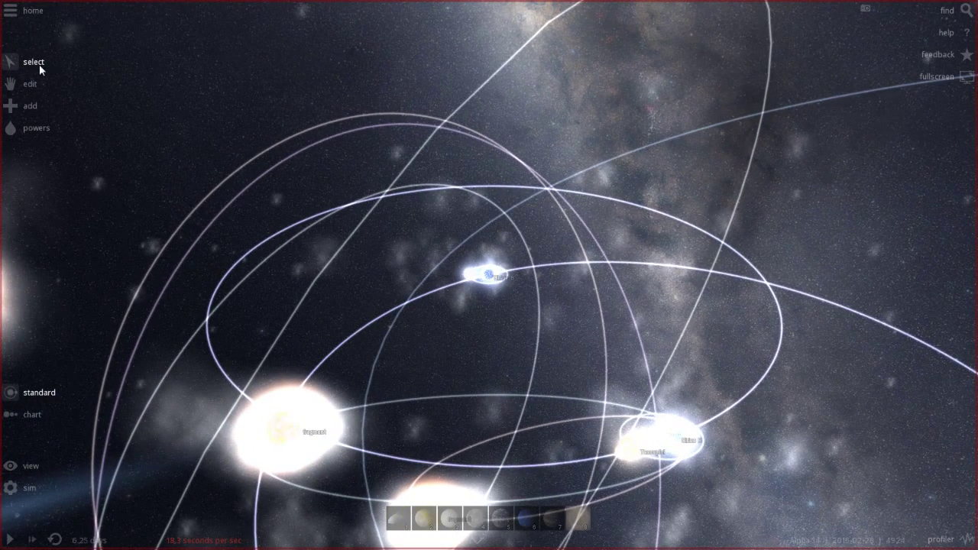
mouse_move(953, 14)
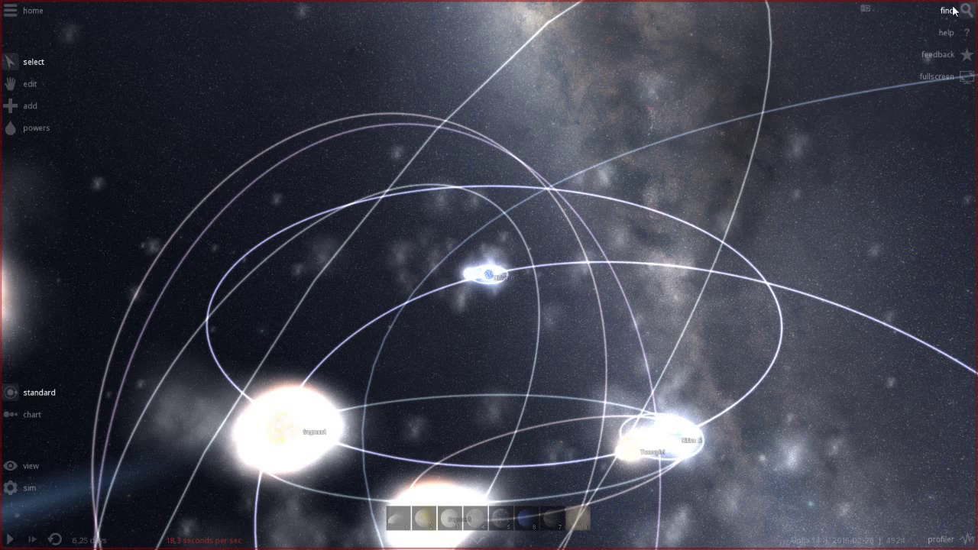
Step: Open and dismiss Find while Pluto shatters into fragments among the orbit rings
click(950, 11)
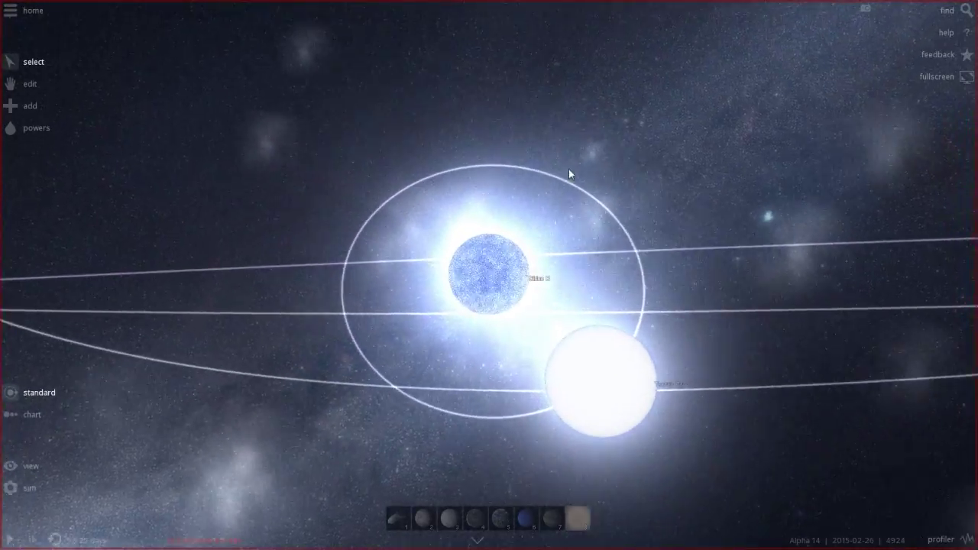
click(963, 11)
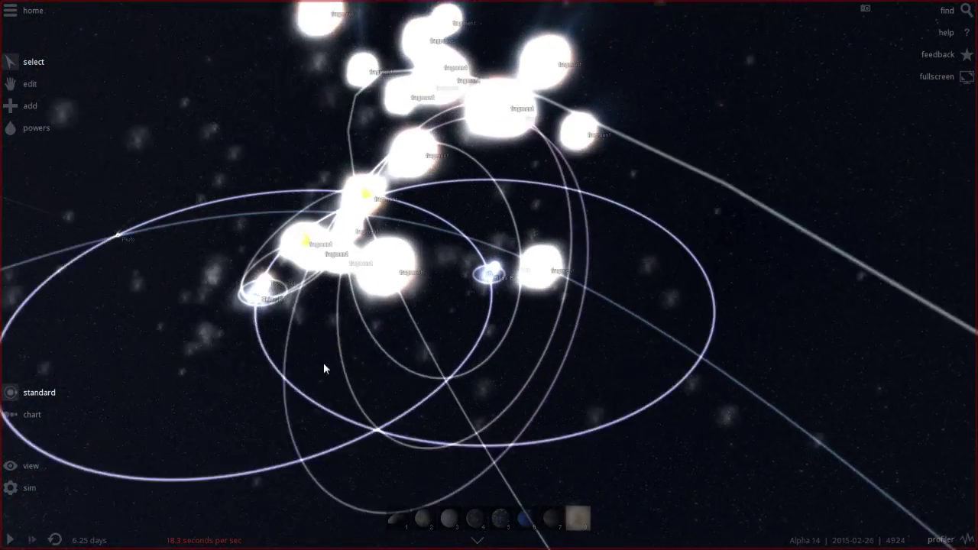
Step: Open and cancel Find, then bring up the Home menu with Restart Simulation
click(965, 11)
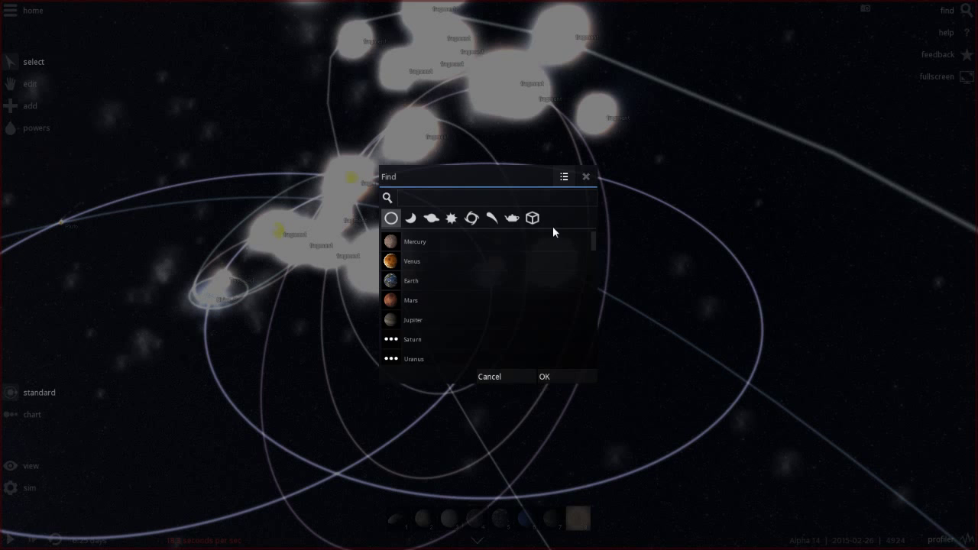
mouse_move(438, 324)
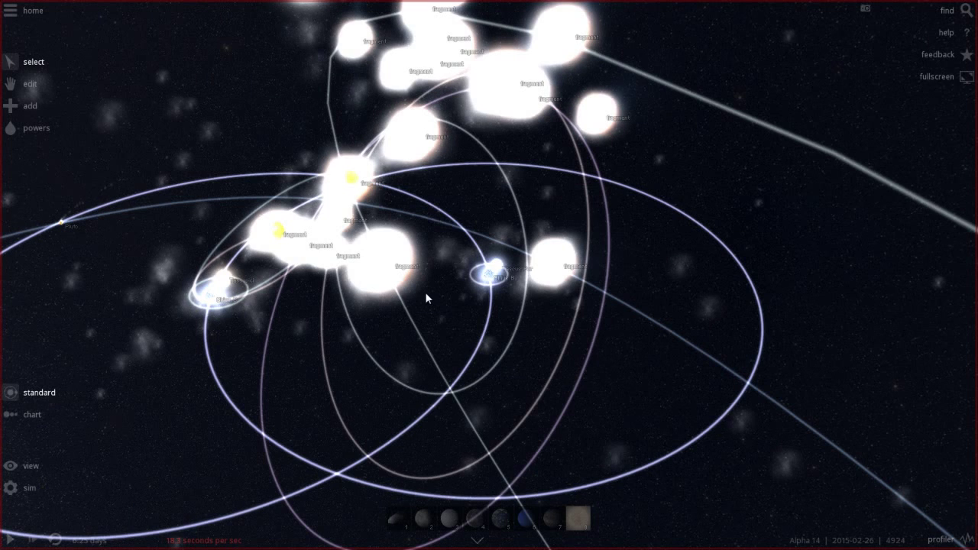
click(29, 106)
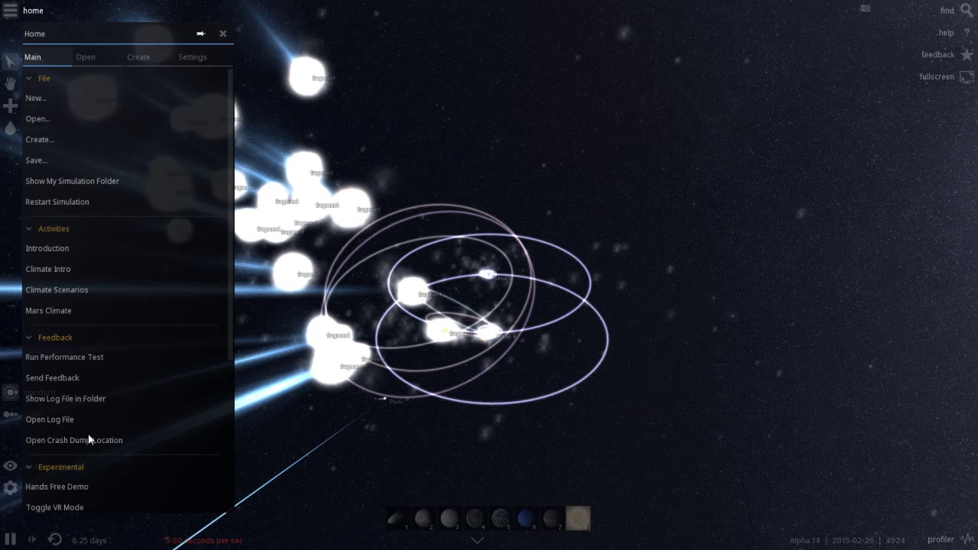
Step: Turn Orbits off in View settings, then start a new simulation
click(222, 33)
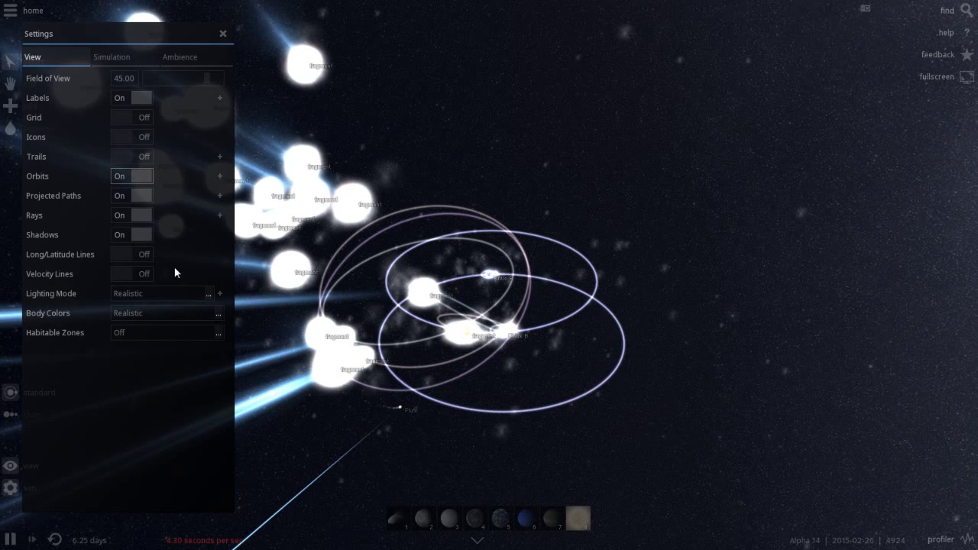
click(132, 176)
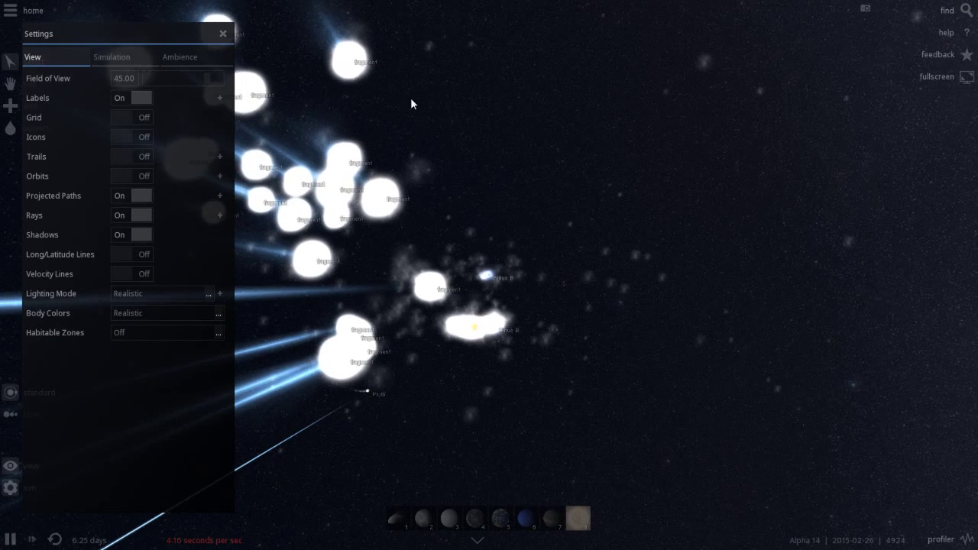
click(220, 33)
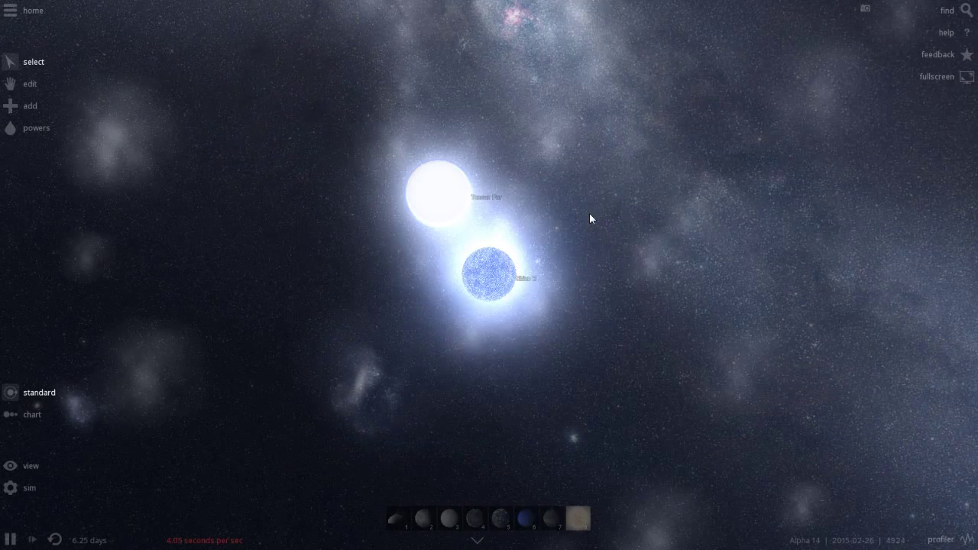
click(32, 11)
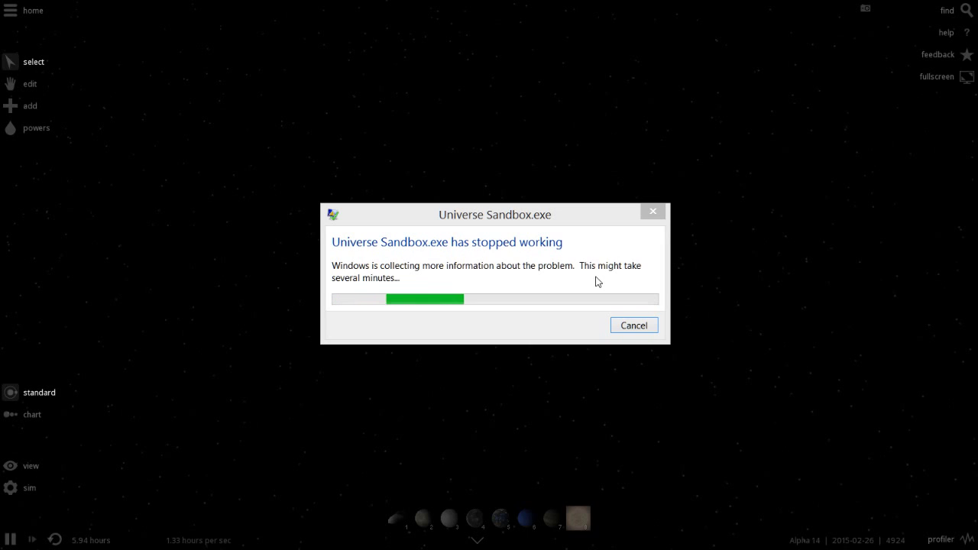
mouse_move(584, 265)
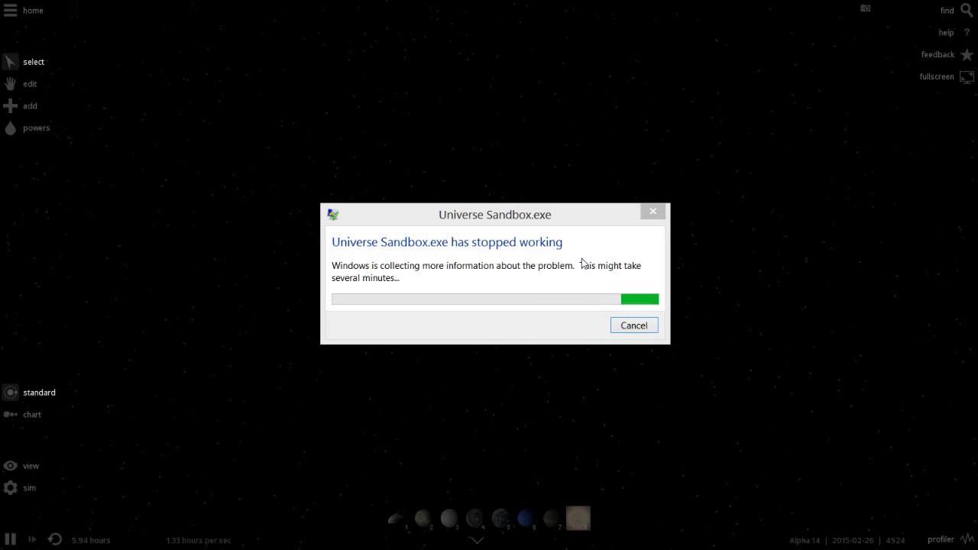